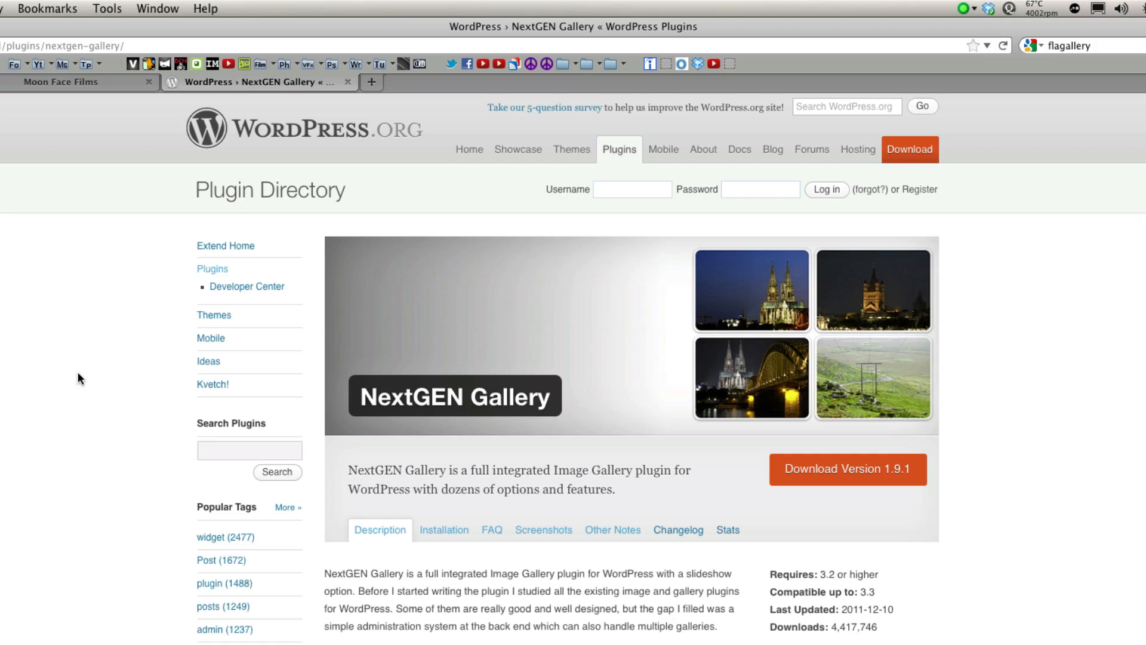
Return from the WordPress.org plugin listing to the site's installed plugins page
left_click(80, 68)
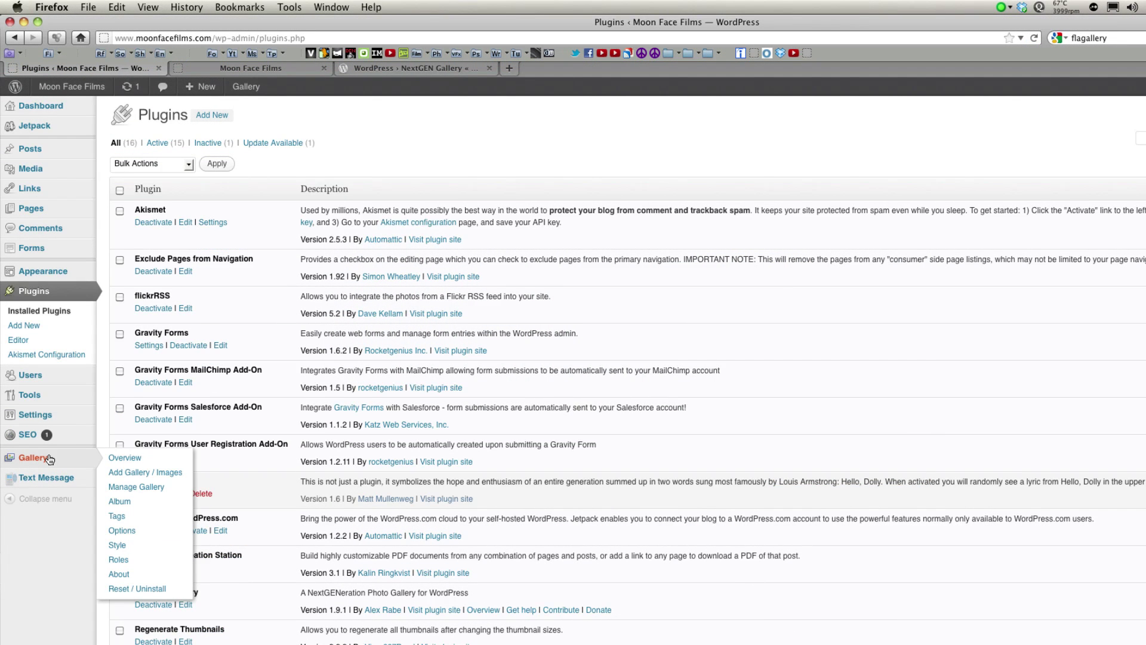
Add a new gallery named 'NextGen Gallery' from Gallery > Add Gallery / Images
left_click(145, 472)
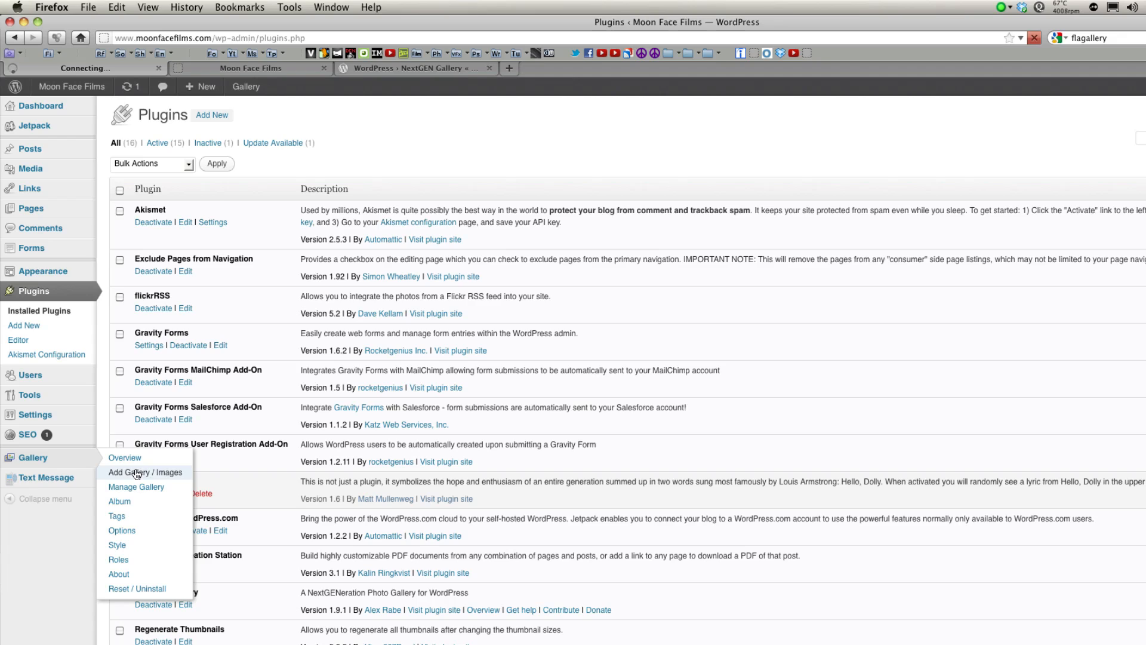
left_click(146, 472)
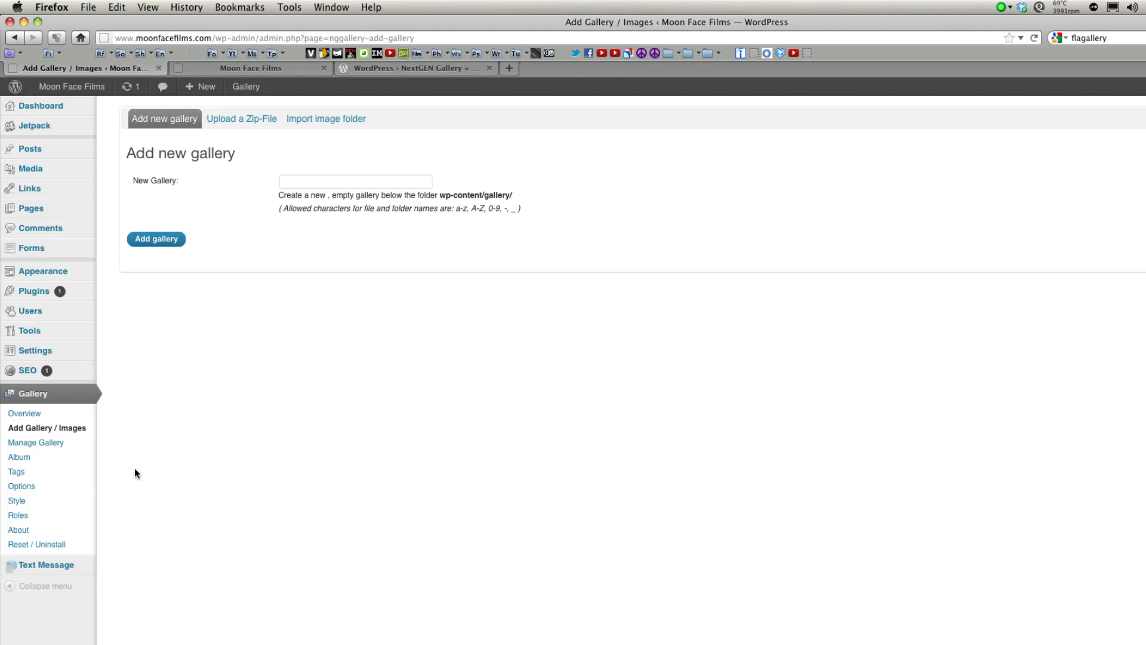
left_click(355, 181)
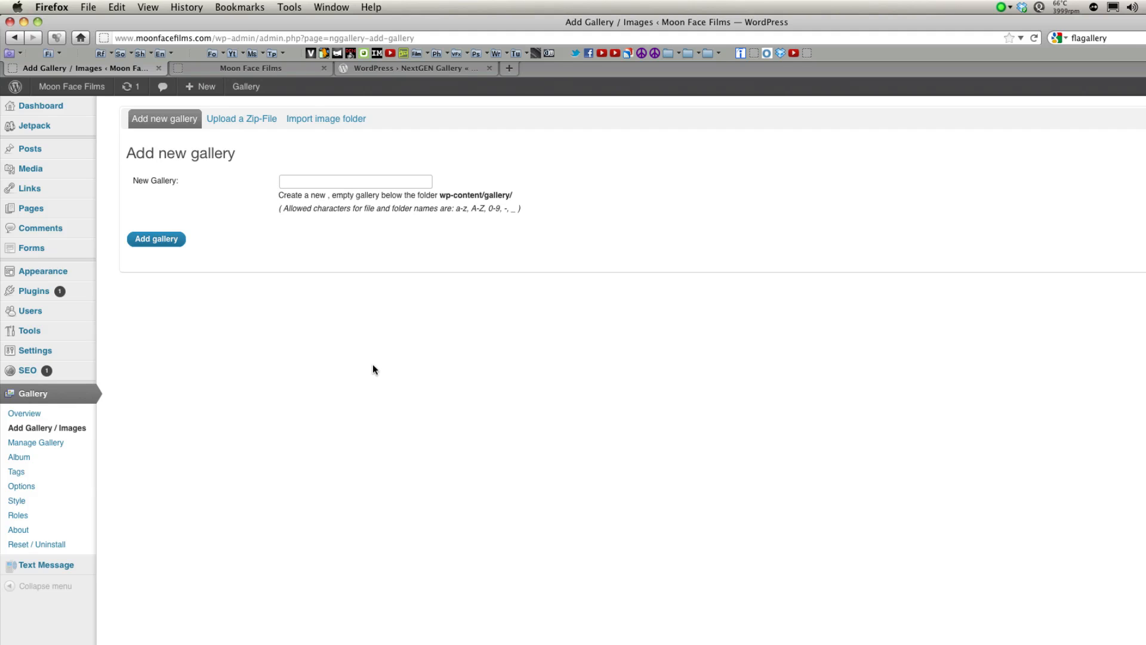
type("NextGen Gallery")
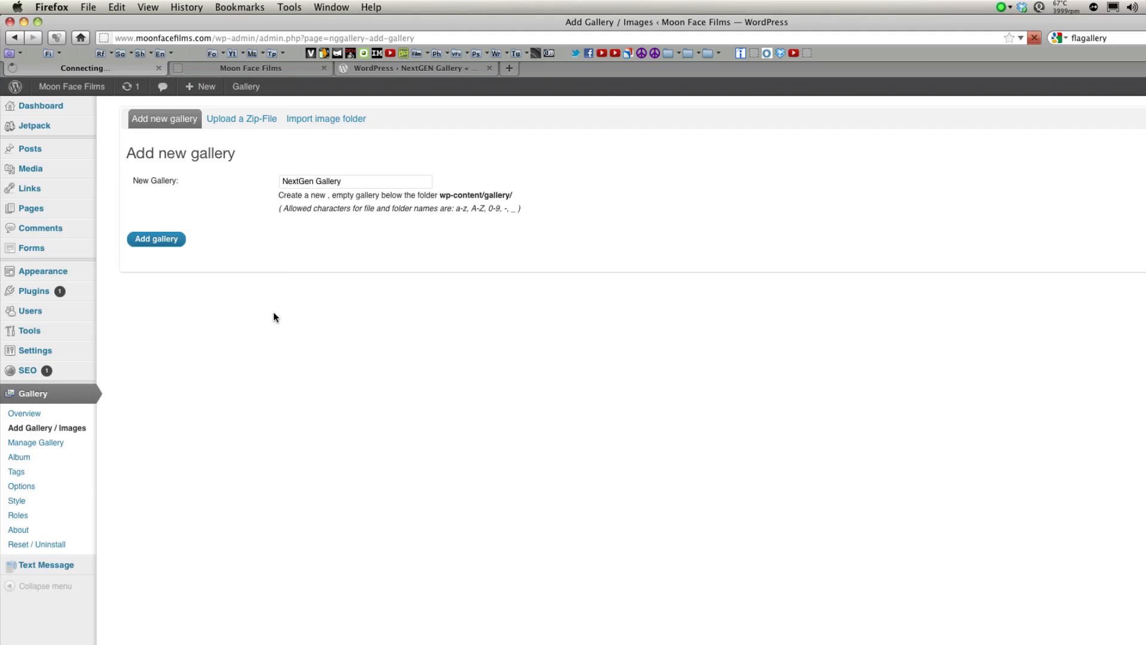
left_click(156, 238)
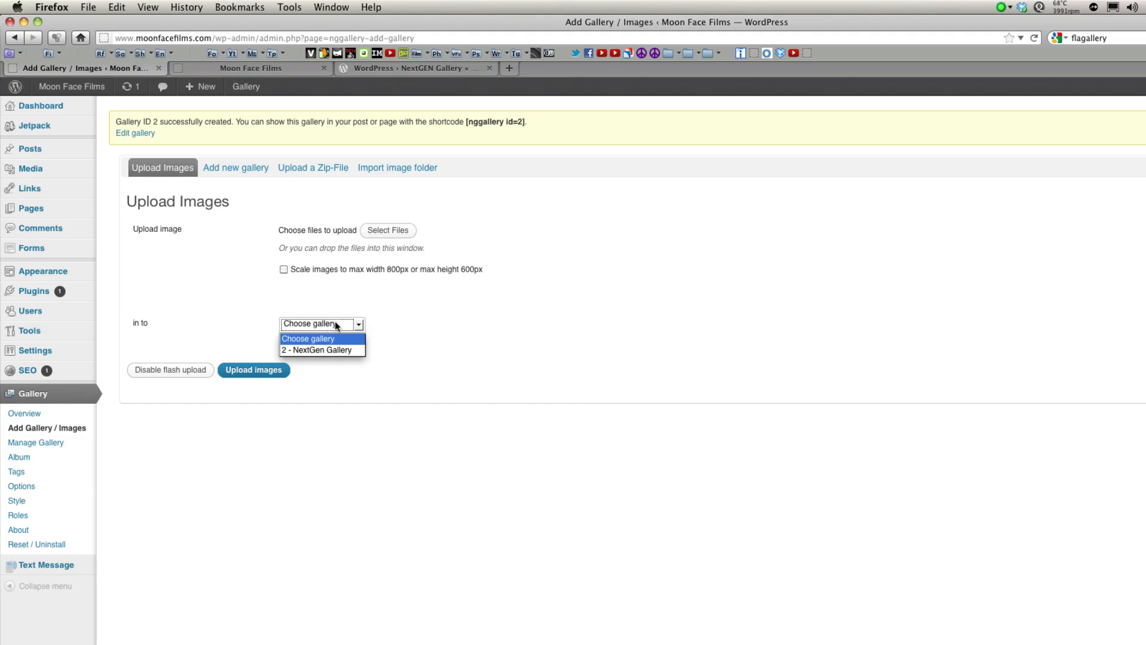
Upload 6.jpg, 7.jpg and 8.jpg from the Wallpapers folder into NextGen Gallery
left_click(321, 350)
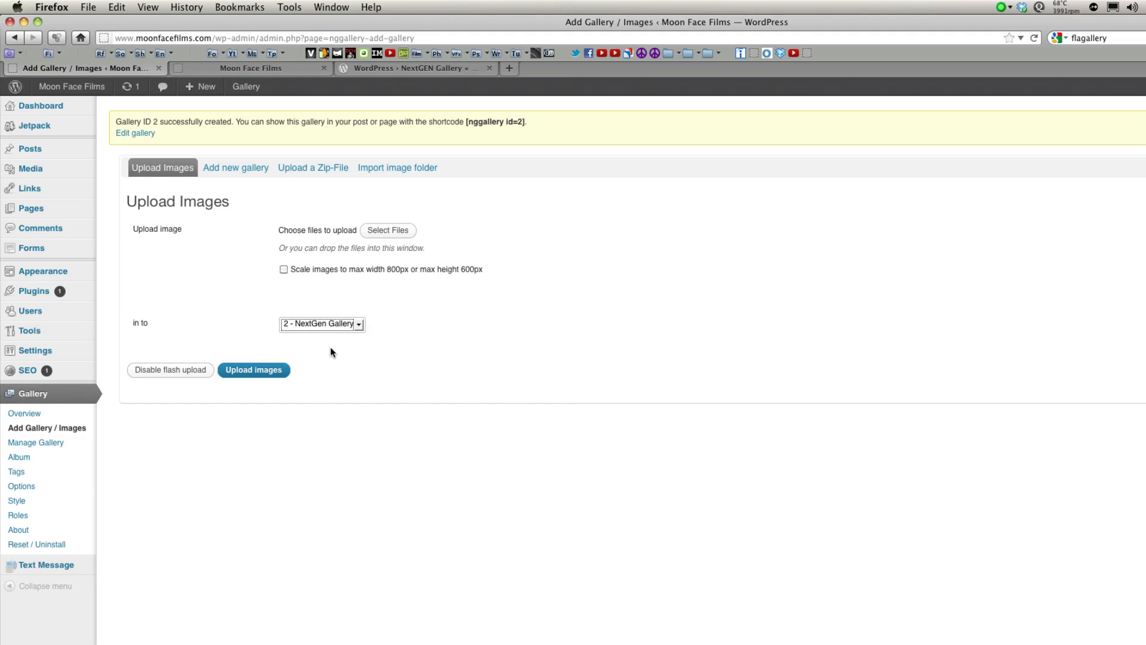
mouse_move(386, 231)
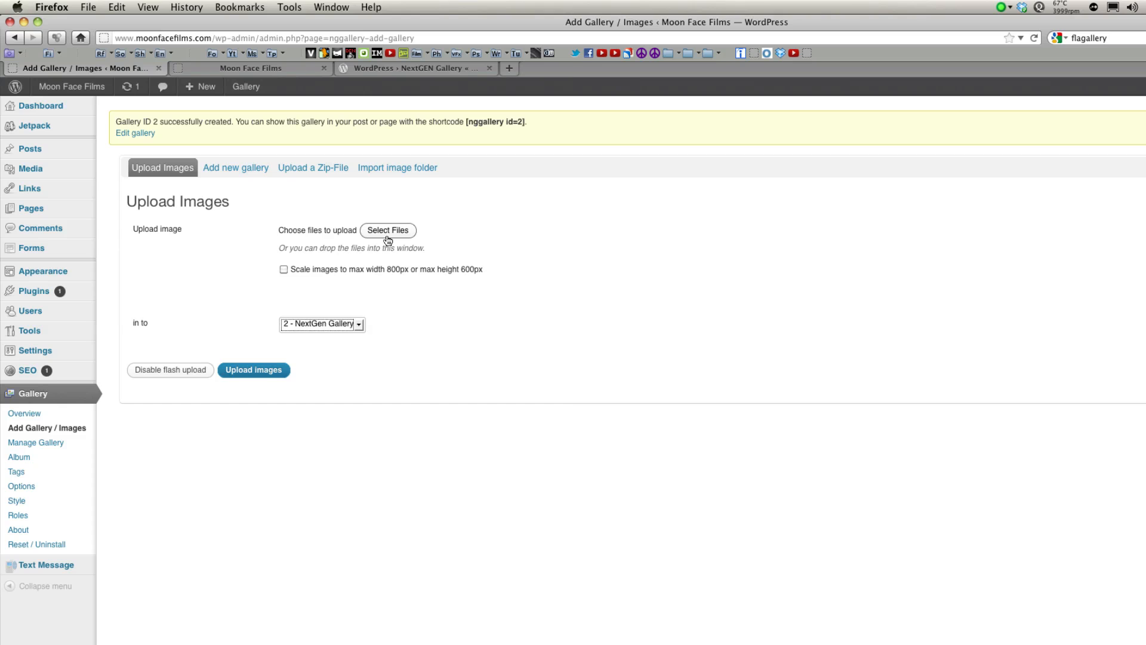
left_click(387, 230)
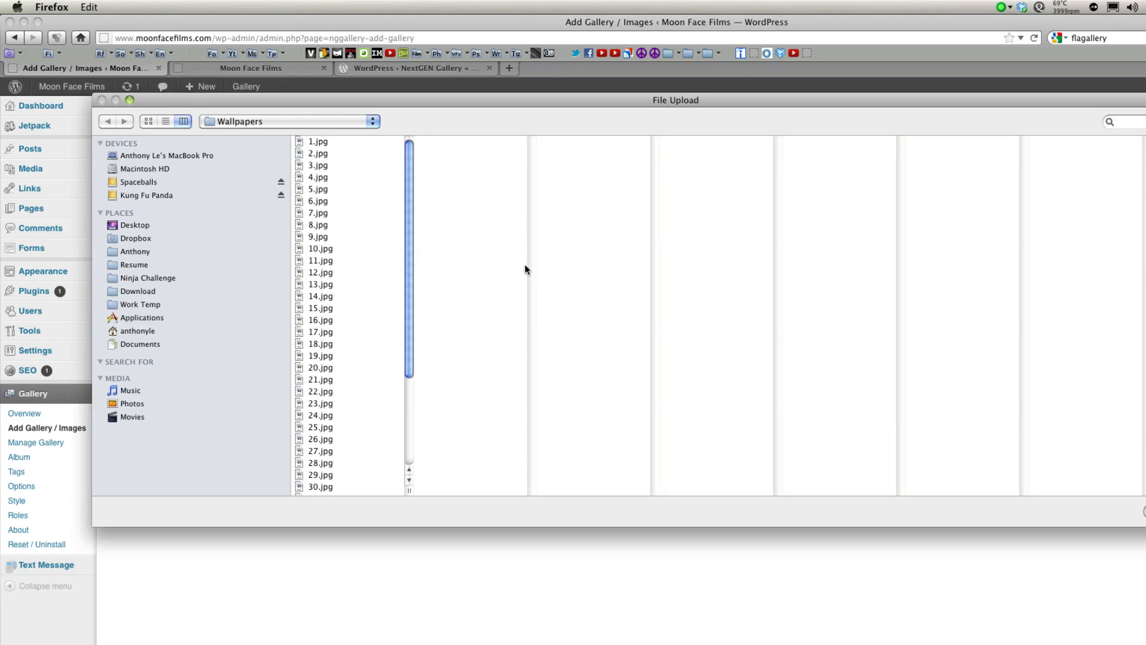
left_click(319, 200)
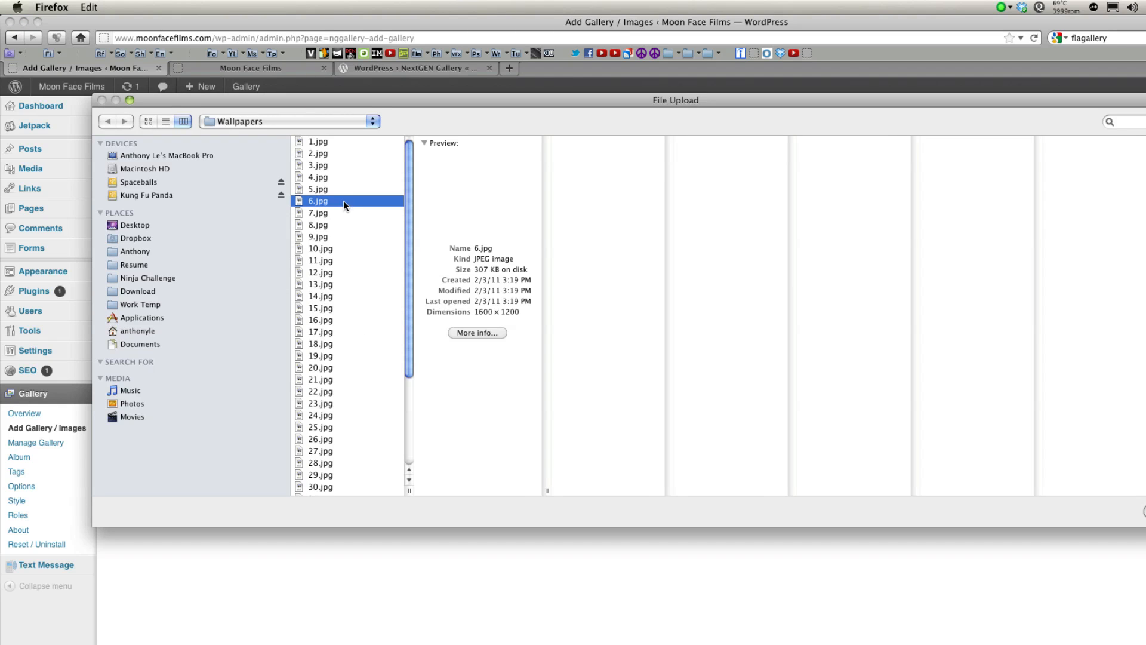
left_click(320, 224)
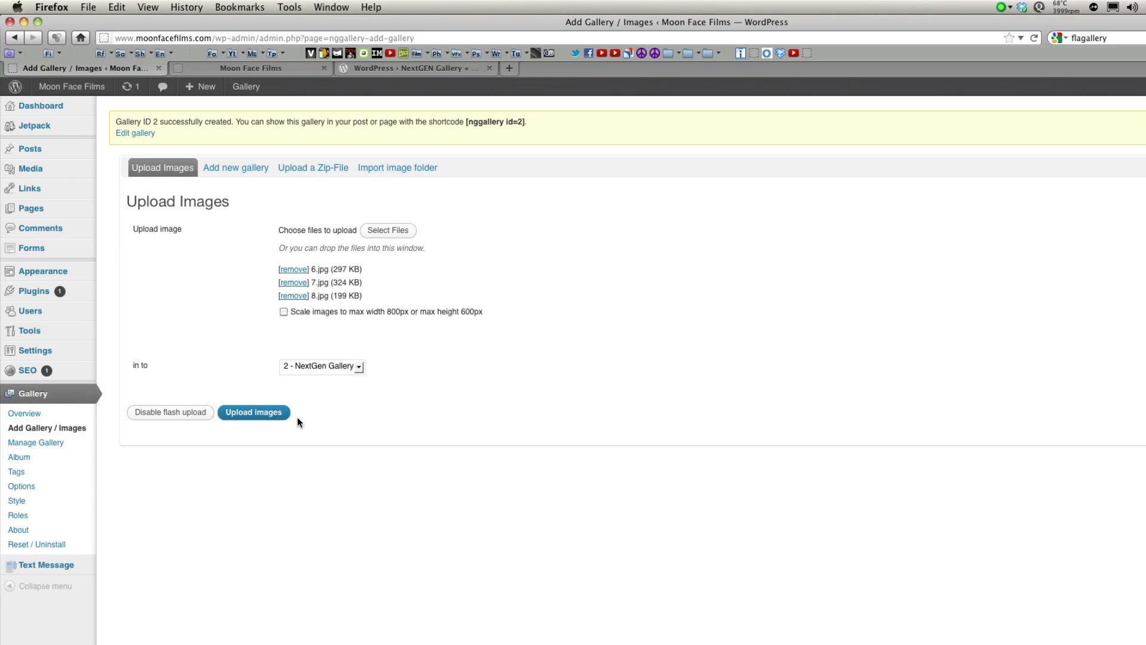
left_click(253, 412)
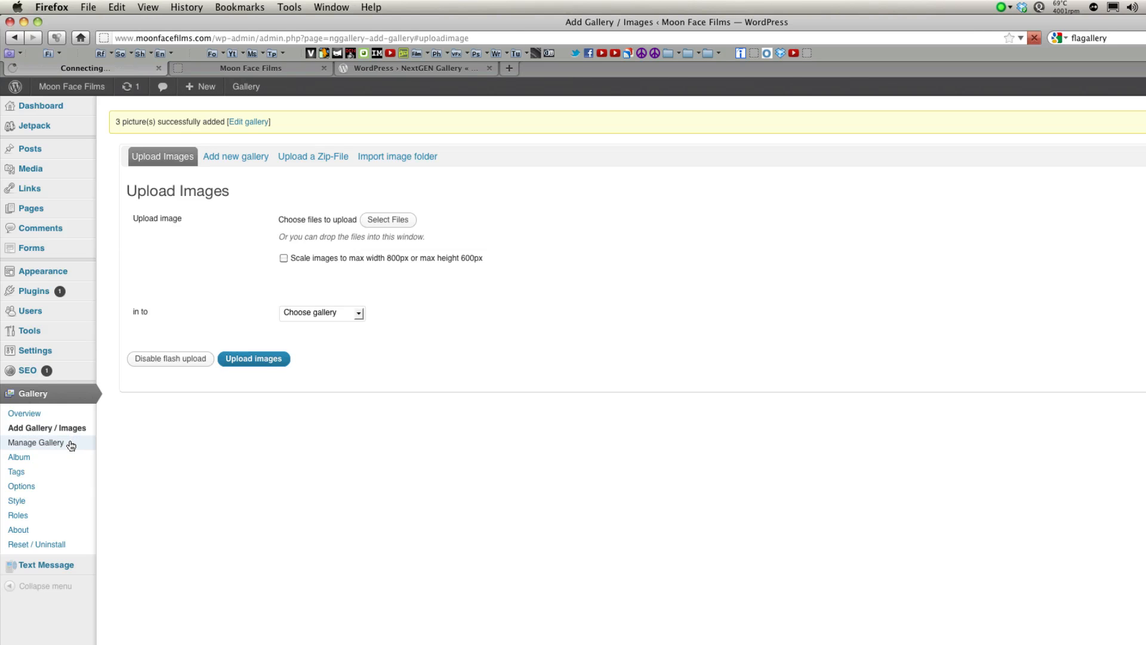
Edit NextGen Gallery from Manage Gallery and make 6 - 8.jpg its preview image
left_click(37, 442)
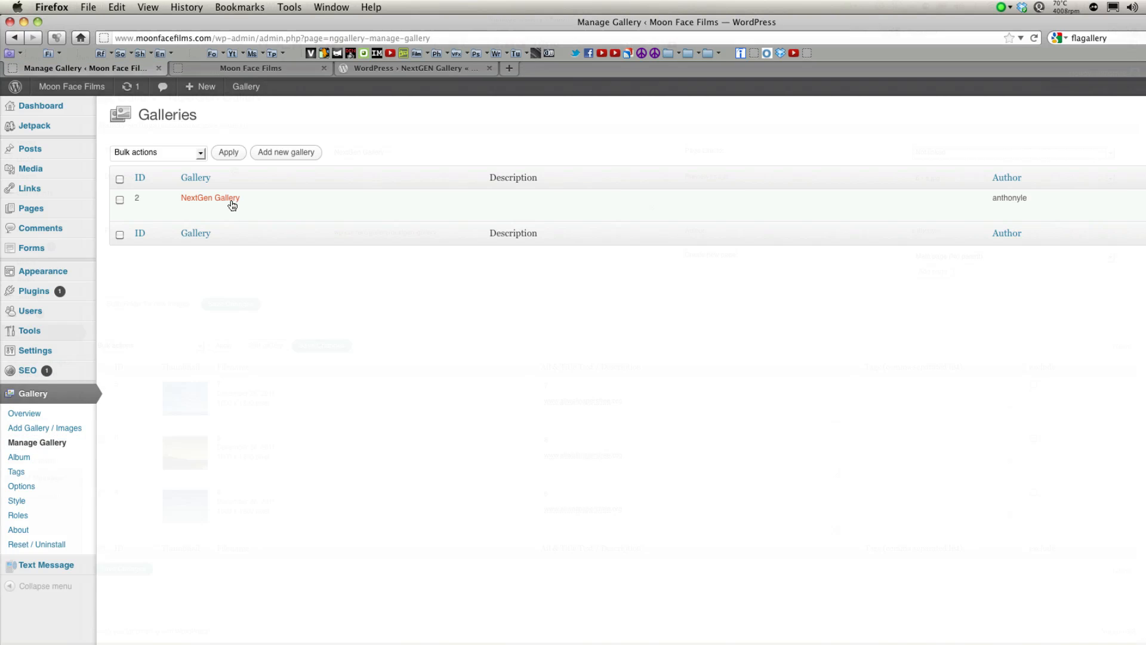
left_click(210, 197)
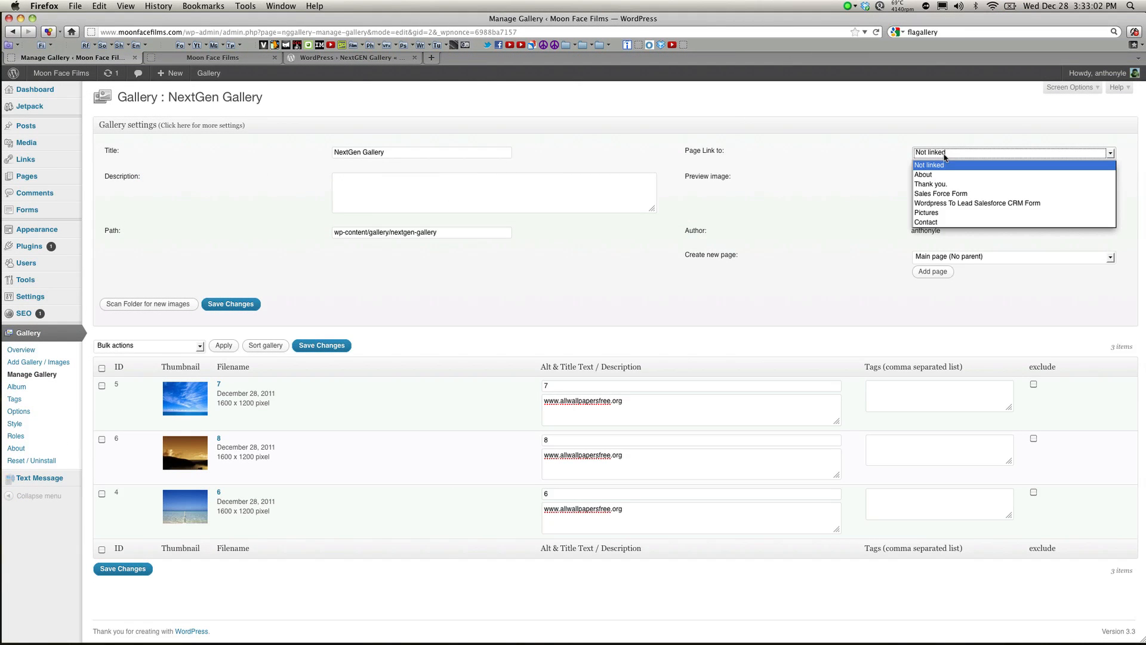
left_click(929, 164)
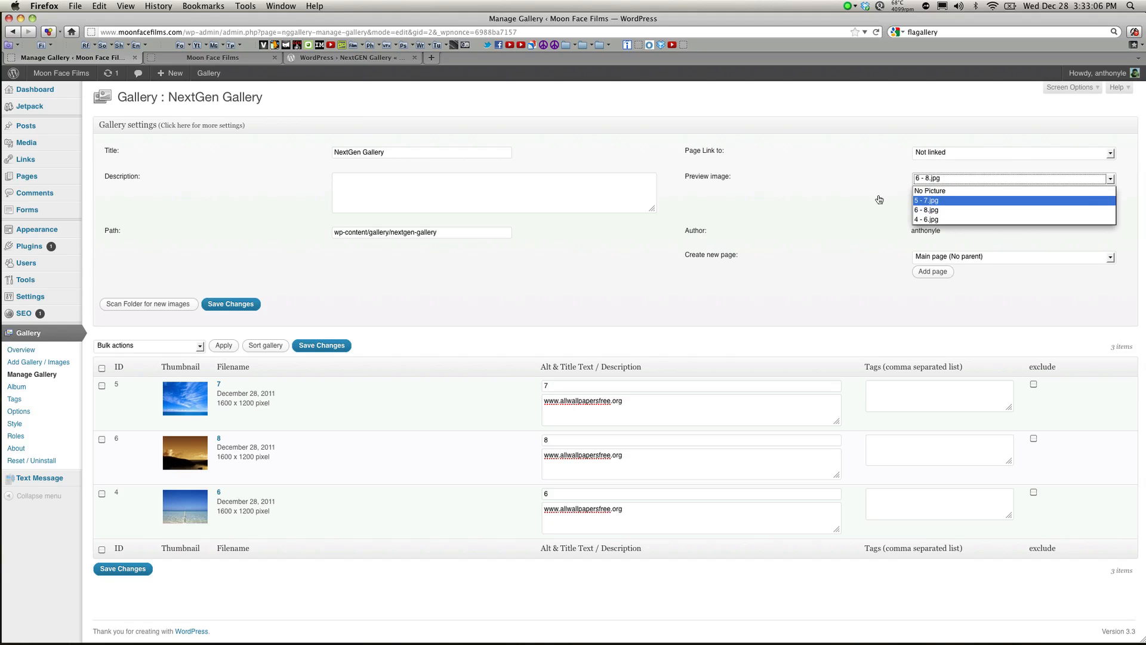
left_click(927, 210)
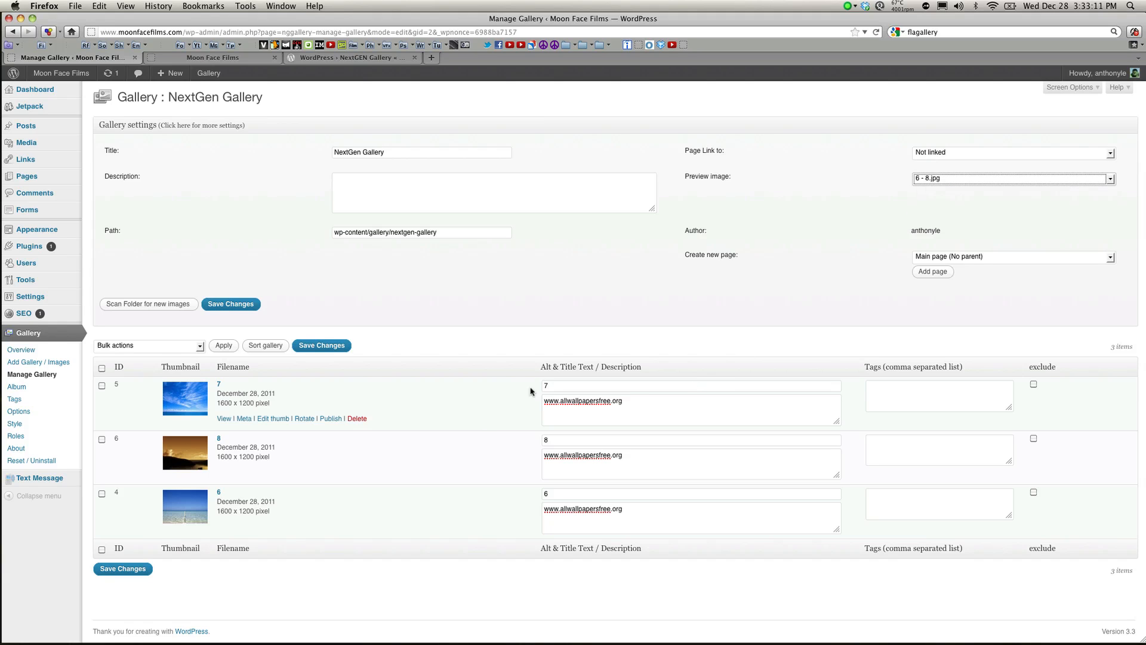
mouse_move(685, 367)
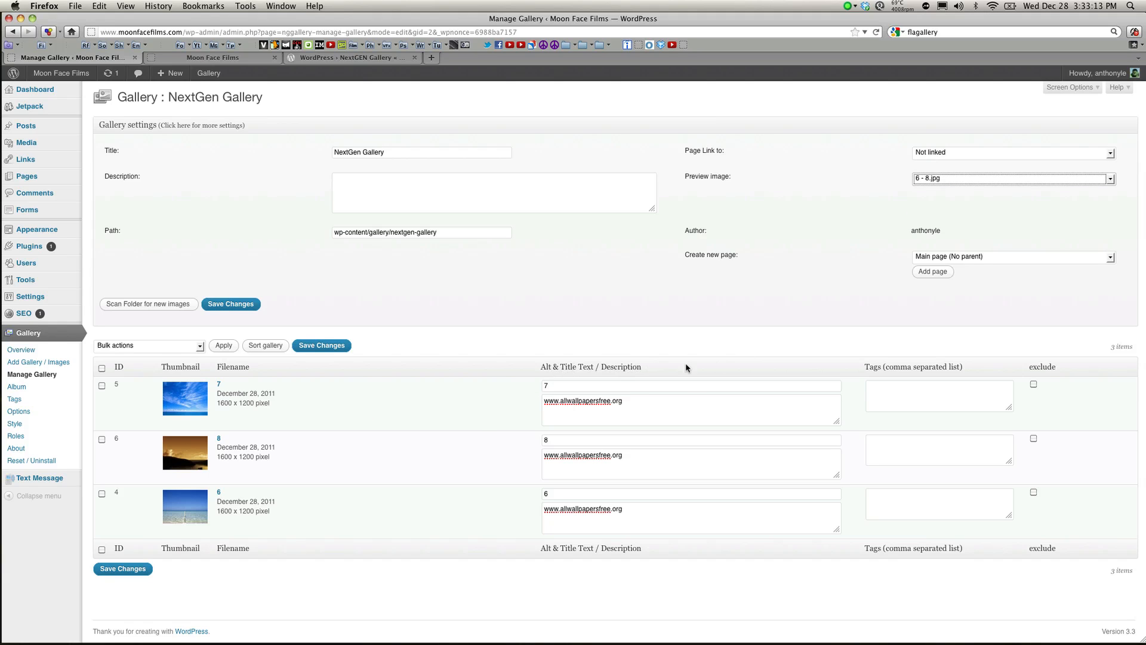
mouse_move(894, 338)
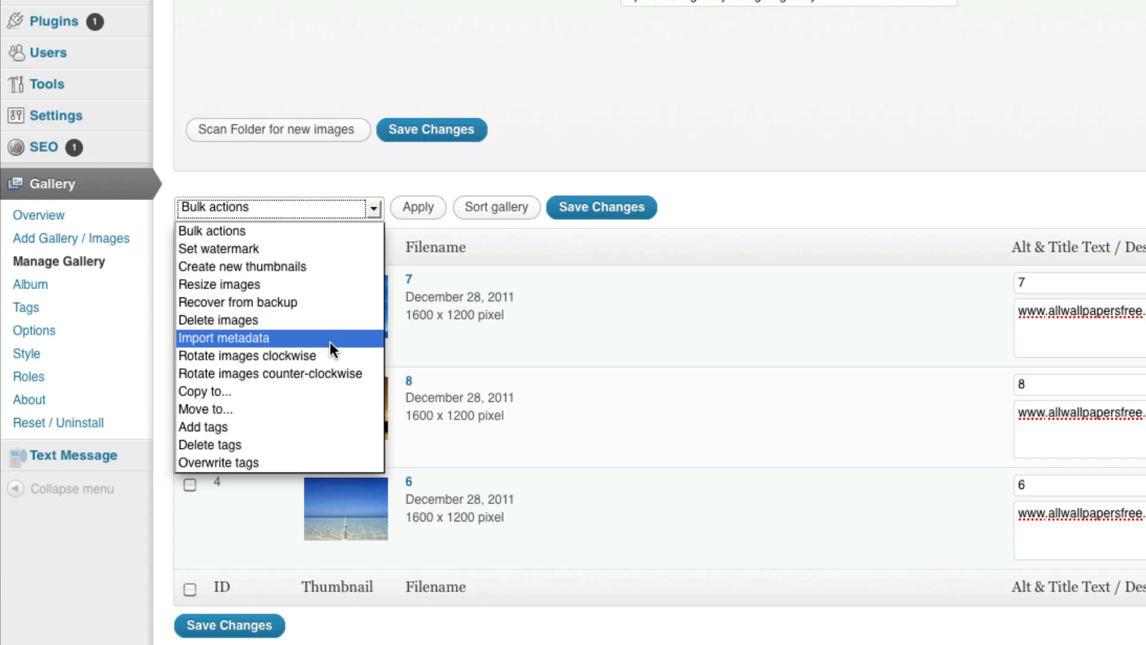
mouse_move(333, 400)
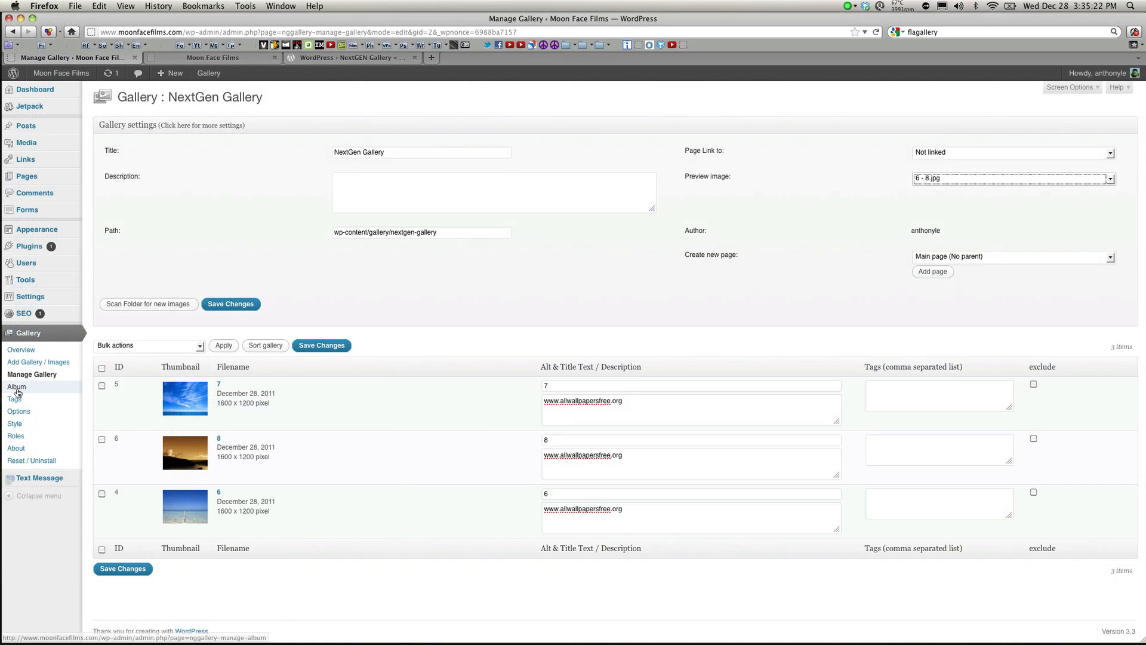
Select NextGen Album on the Album page, then view the plugin's shortcode FAQ
left_click(16, 386)
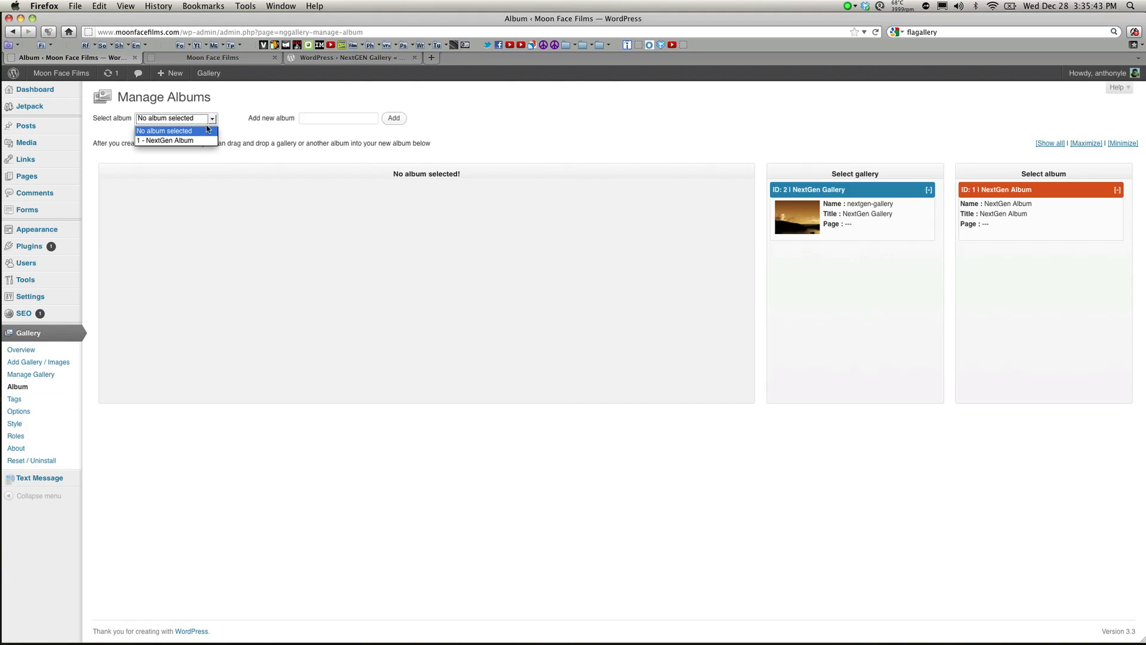
left_click(167, 141)
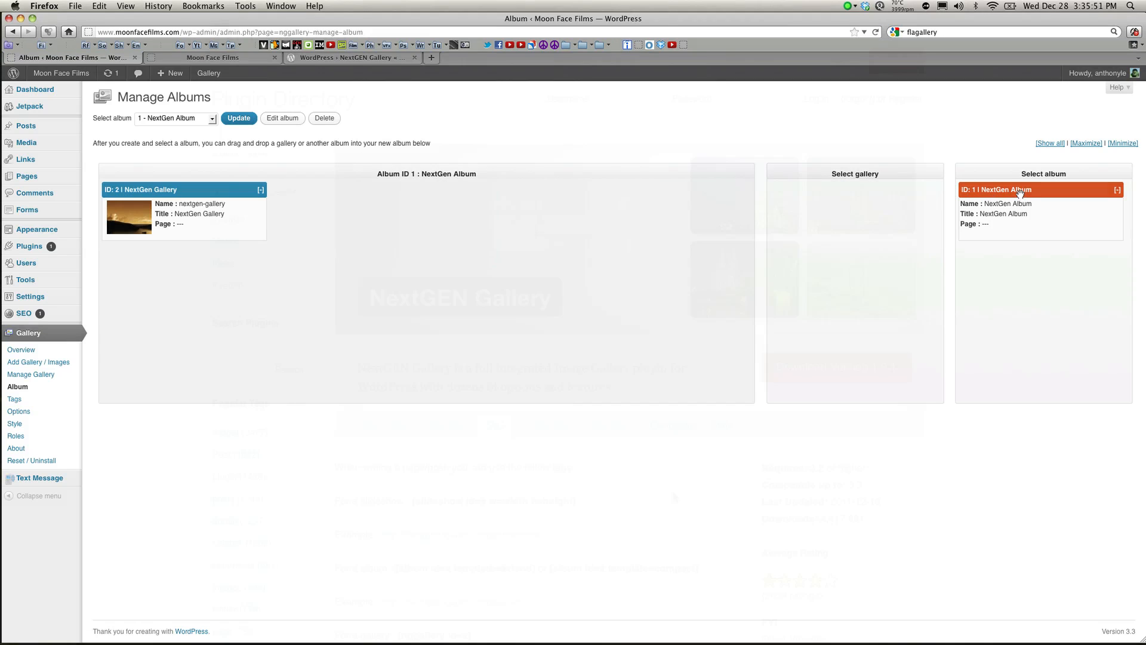
left_click(343, 57)
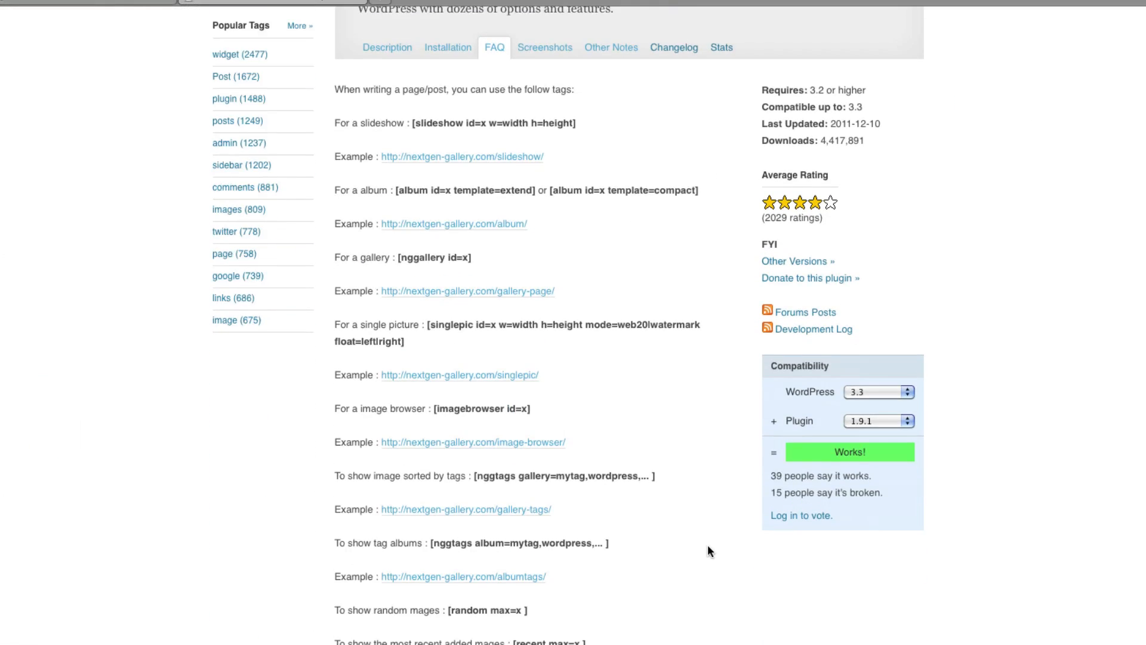
scroll("down", 3)
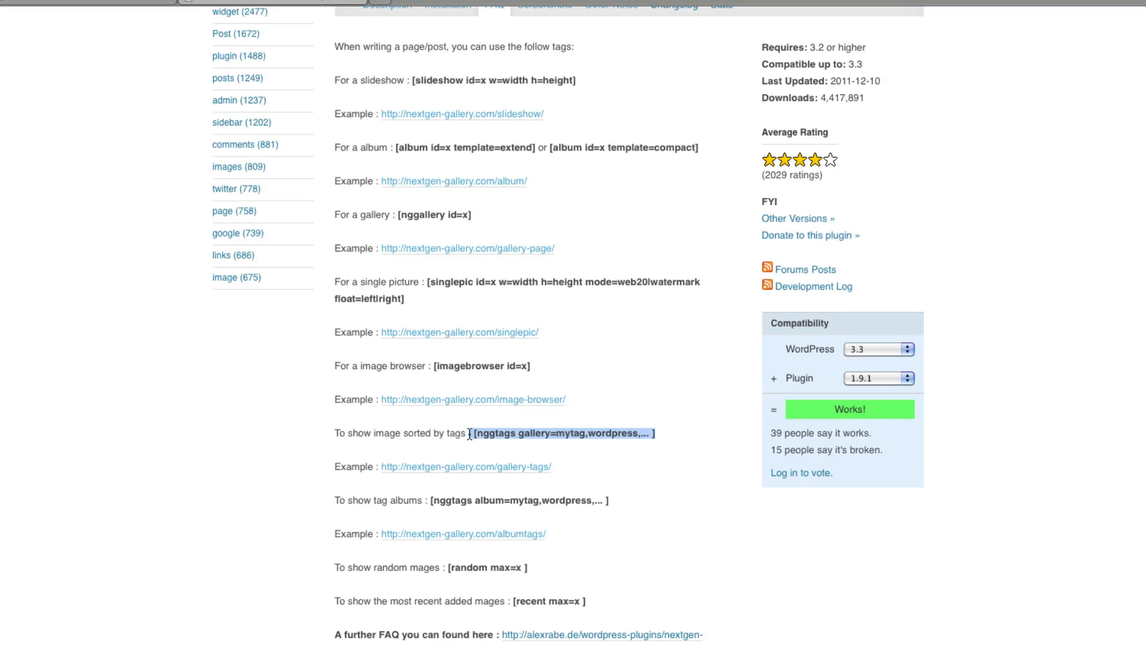
mouse_move(667, 437)
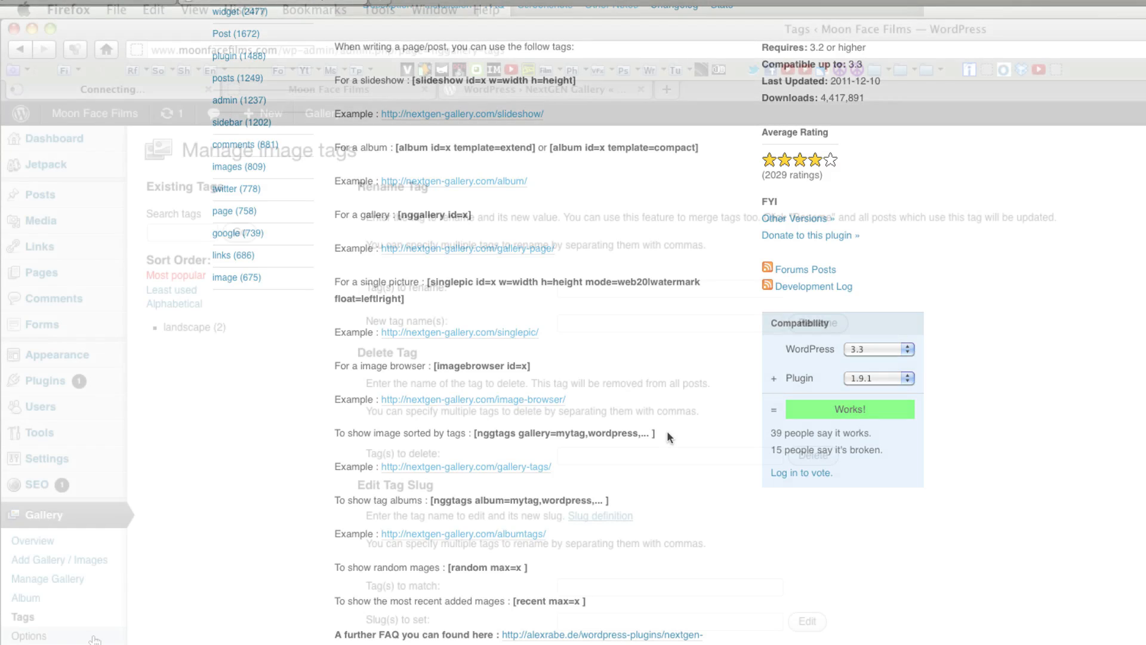
Review the Thumbnails, Images, Gallery and Effects tabs of the NextGEN options
left_click(29, 635)
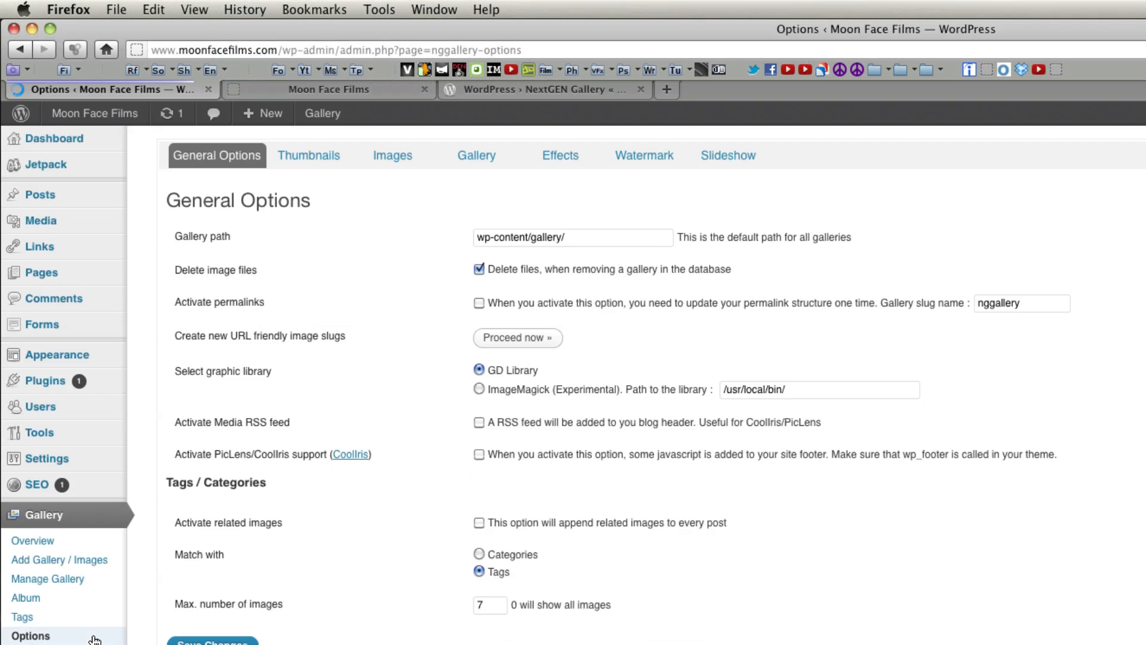
mouse_move(389, 262)
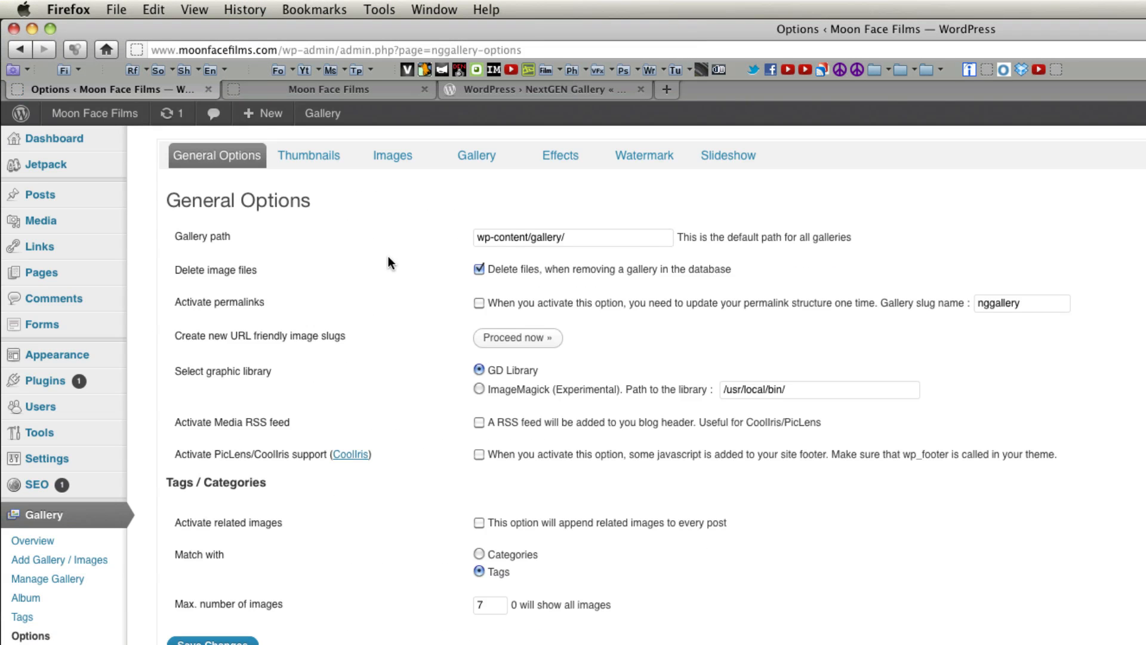
left_click(308, 155)
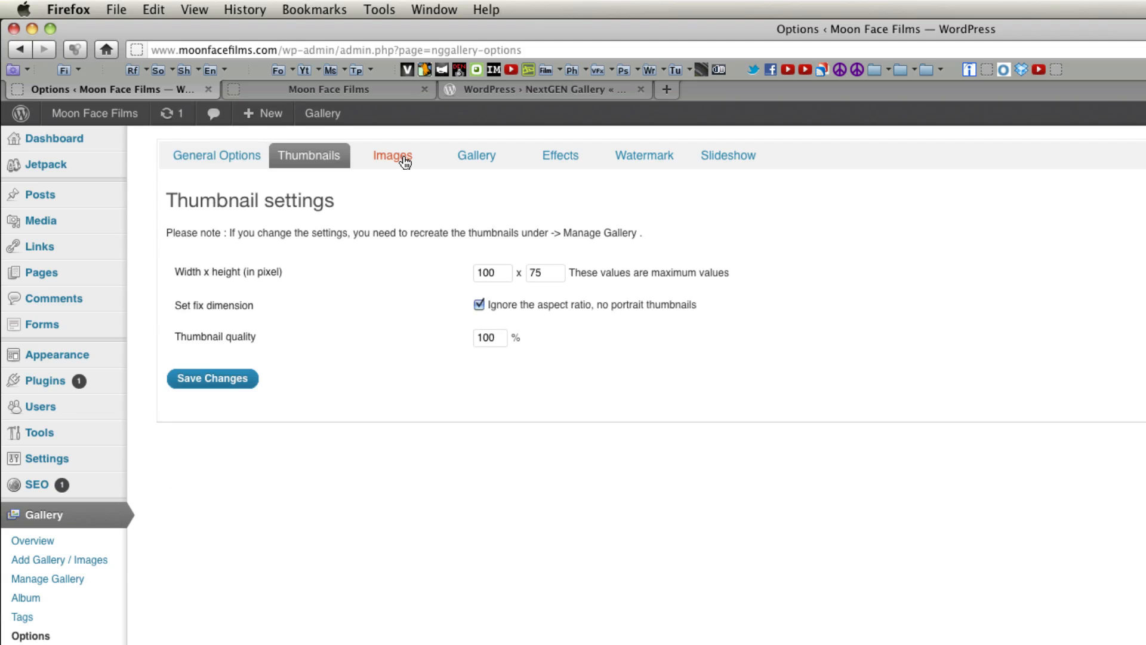
left_click(393, 155)
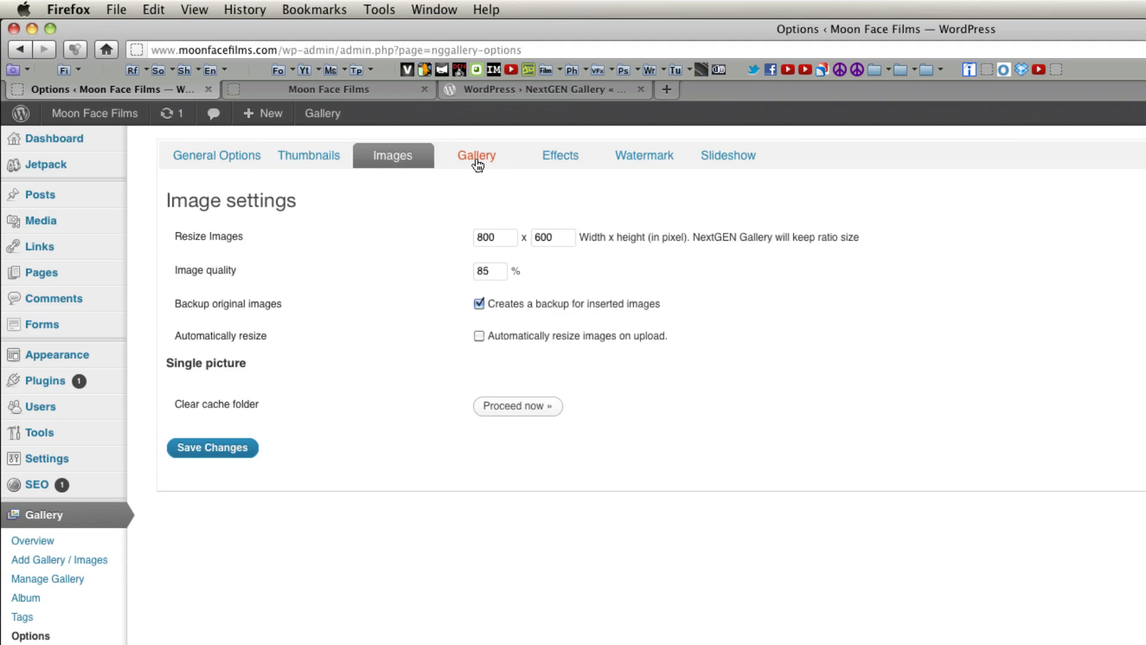
left_click(476, 155)
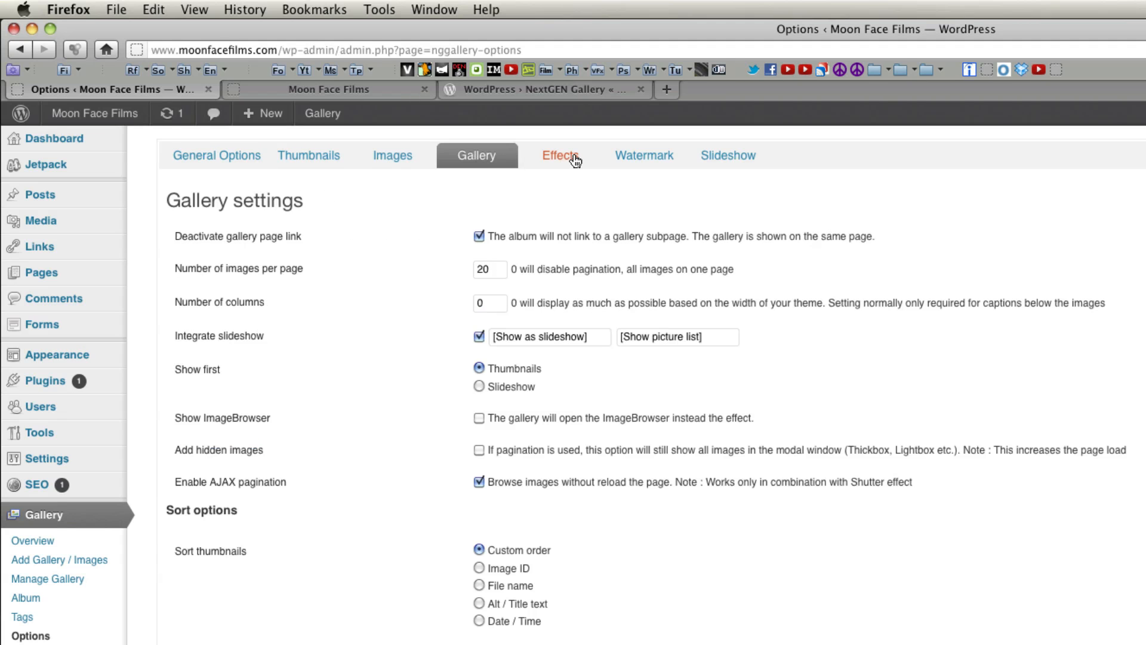
left_click(560, 155)
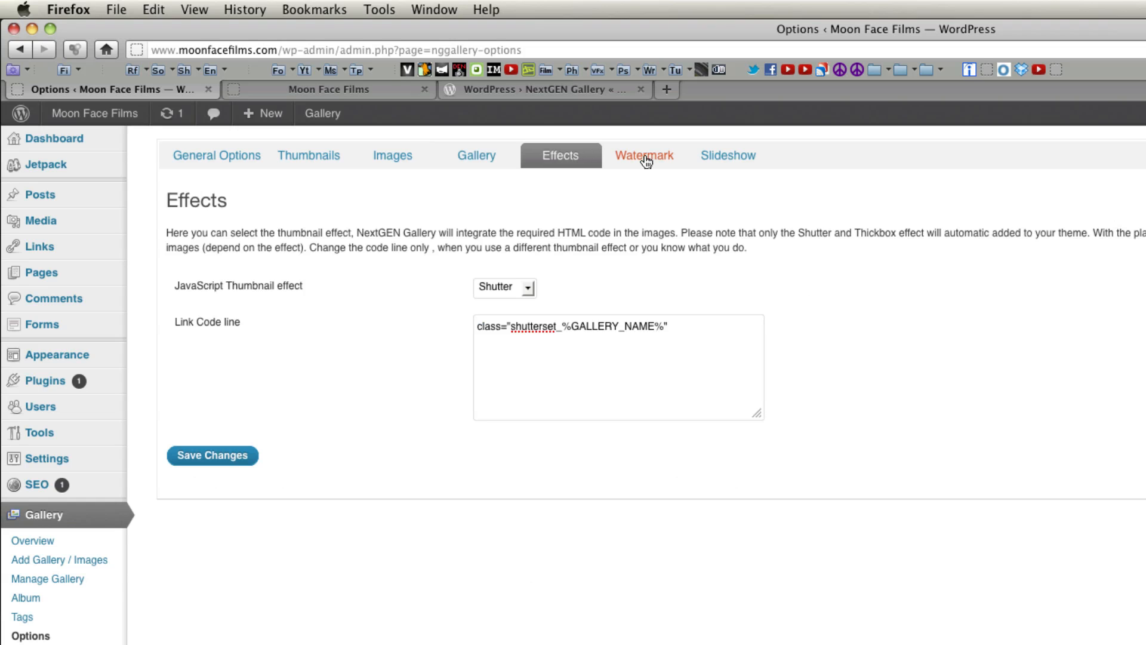
mouse_move(649, 161)
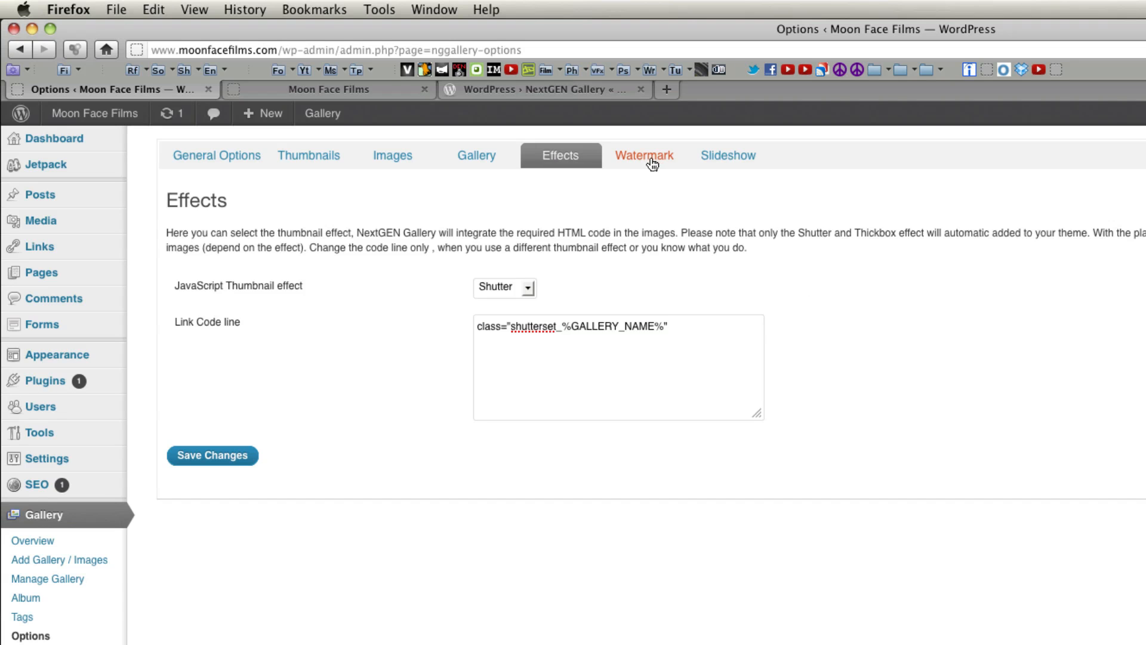
Try Thickbox as thumbnail effect, revert to Shutter, and move to Watermark settings
left_click(503, 287)
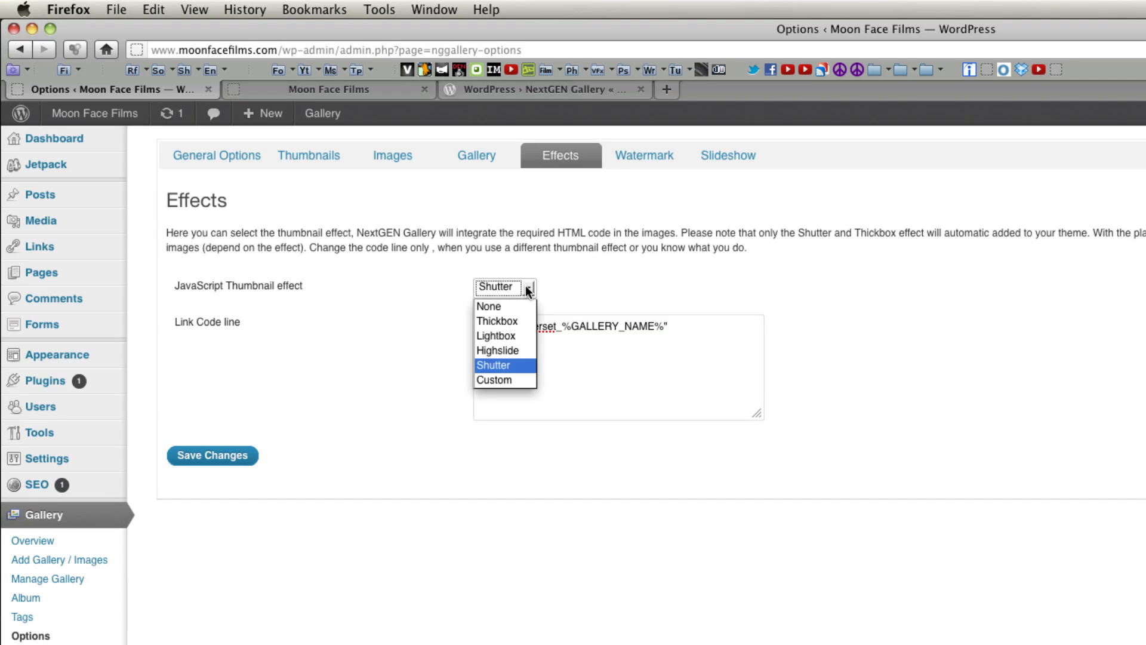
left_click(496, 321)
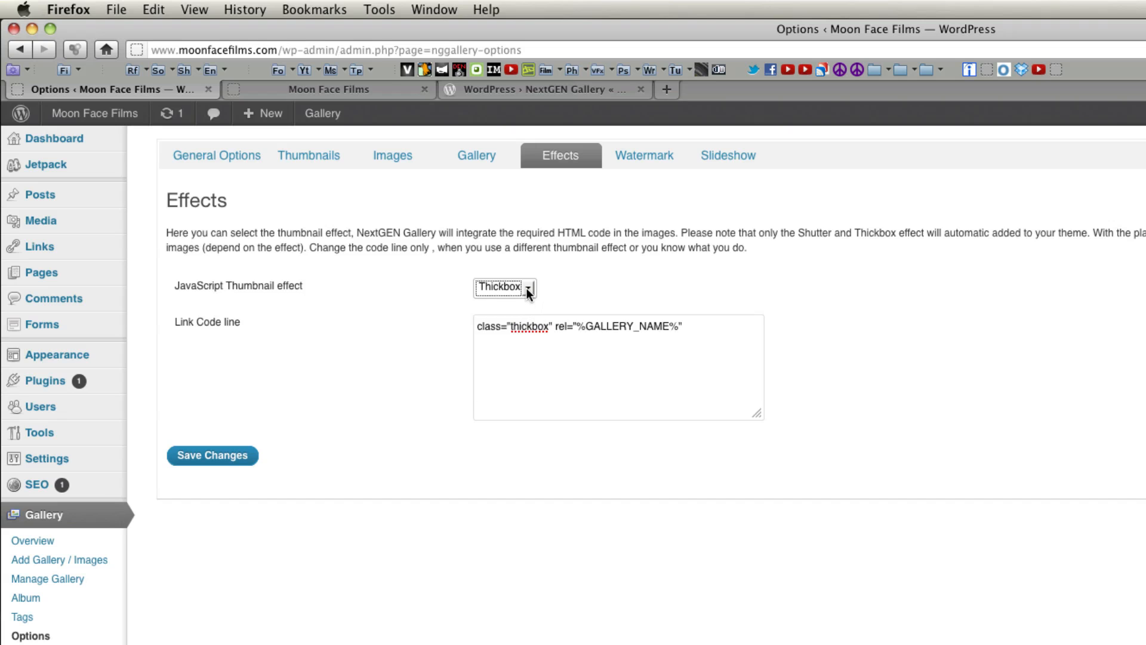
left_click(503, 288)
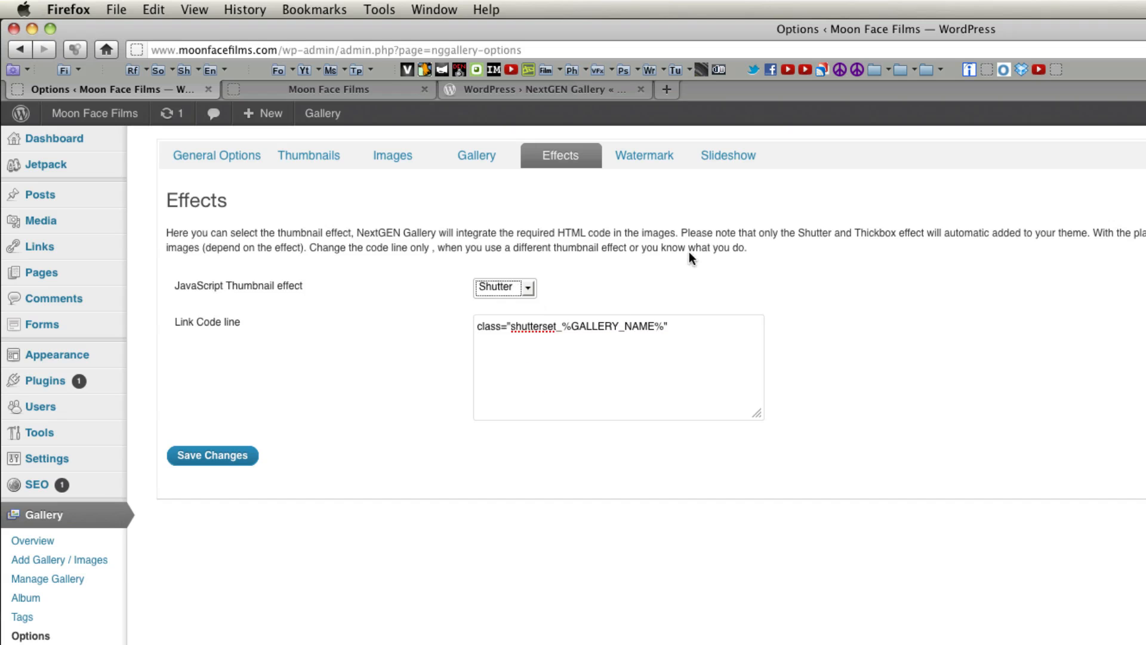
left_click(644, 155)
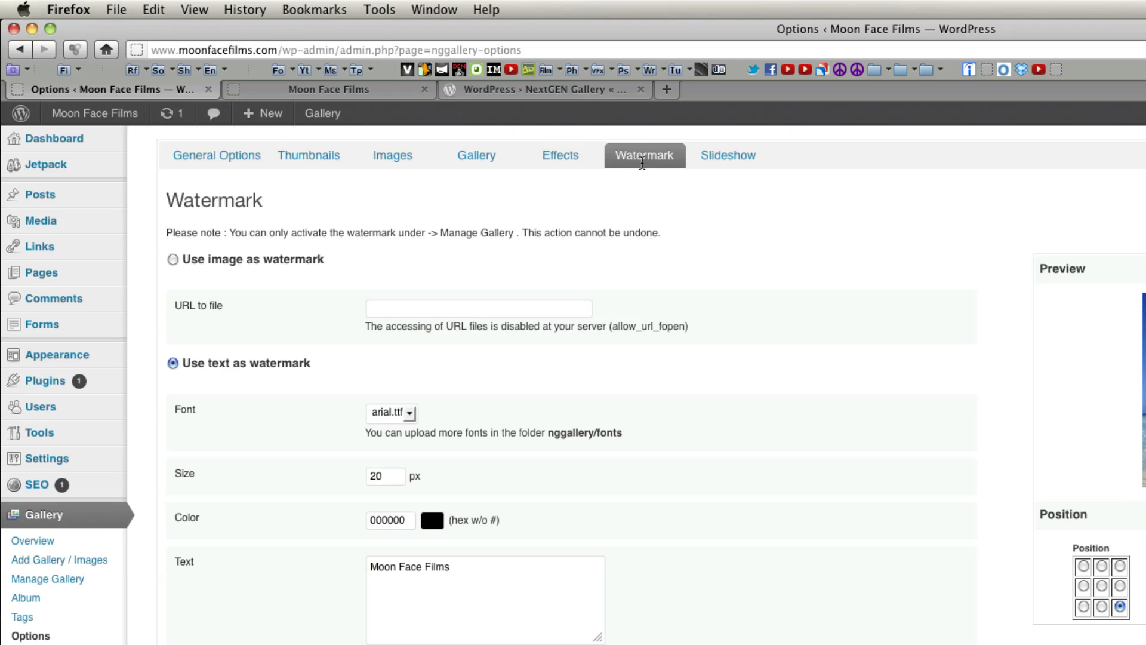
mouse_move(718, 236)
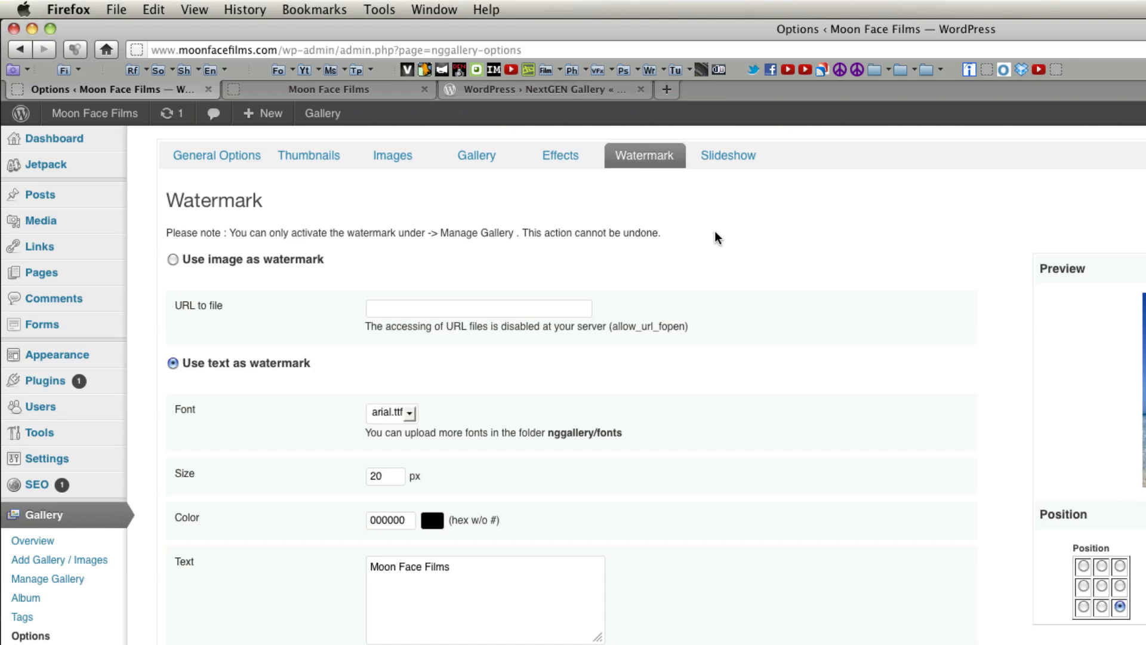
mouse_move(727, 155)
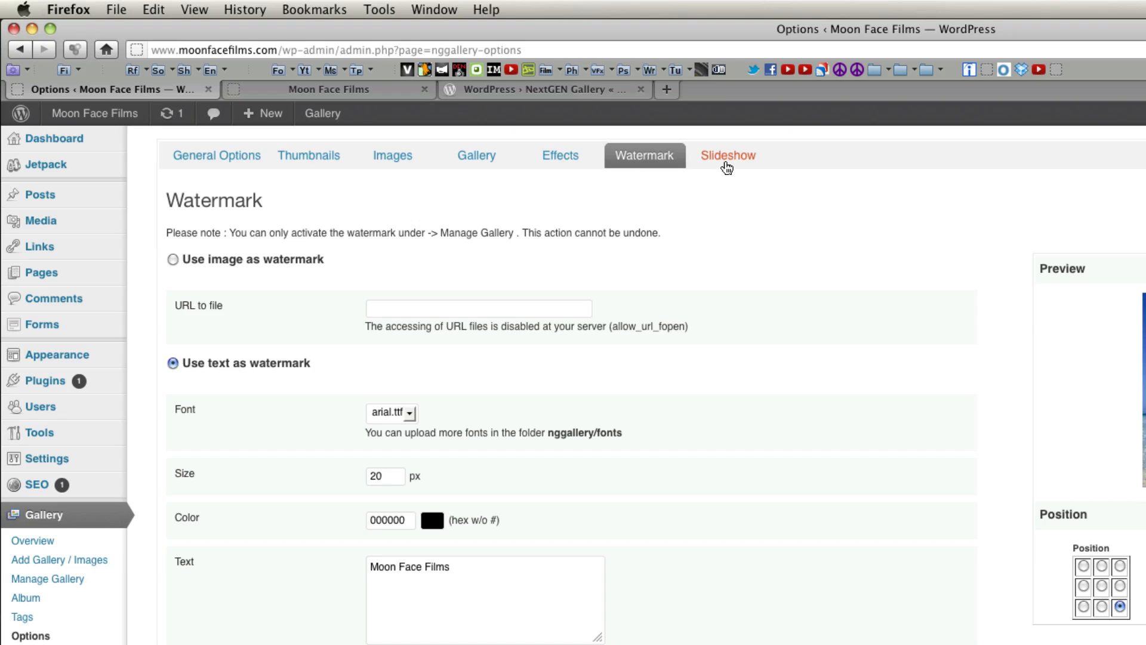
Set the default slideshow size to 640 x 480 on the Slideshow tab and save
left_click(726, 155)
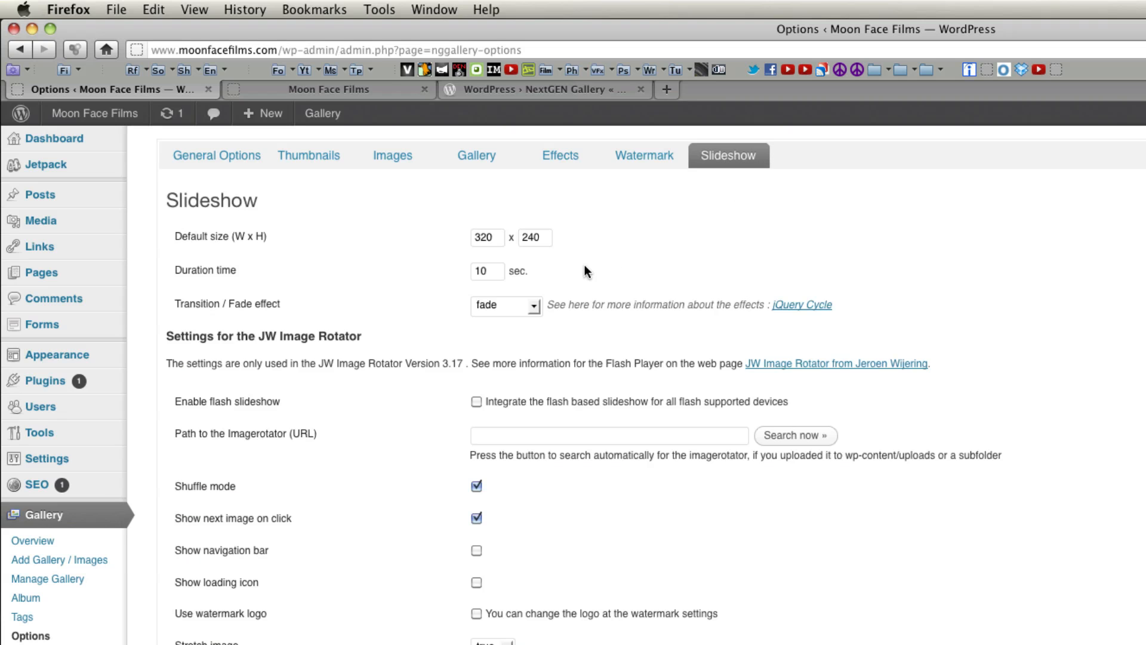
triple_click(485, 236)
type("640")
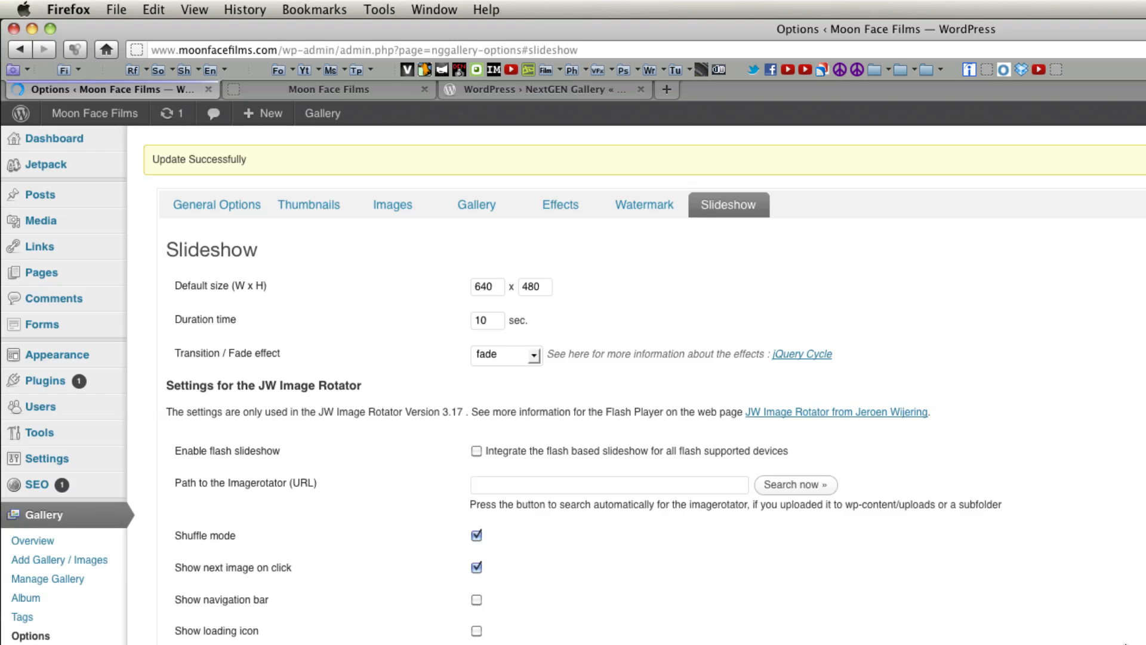
scroll("down", 3)
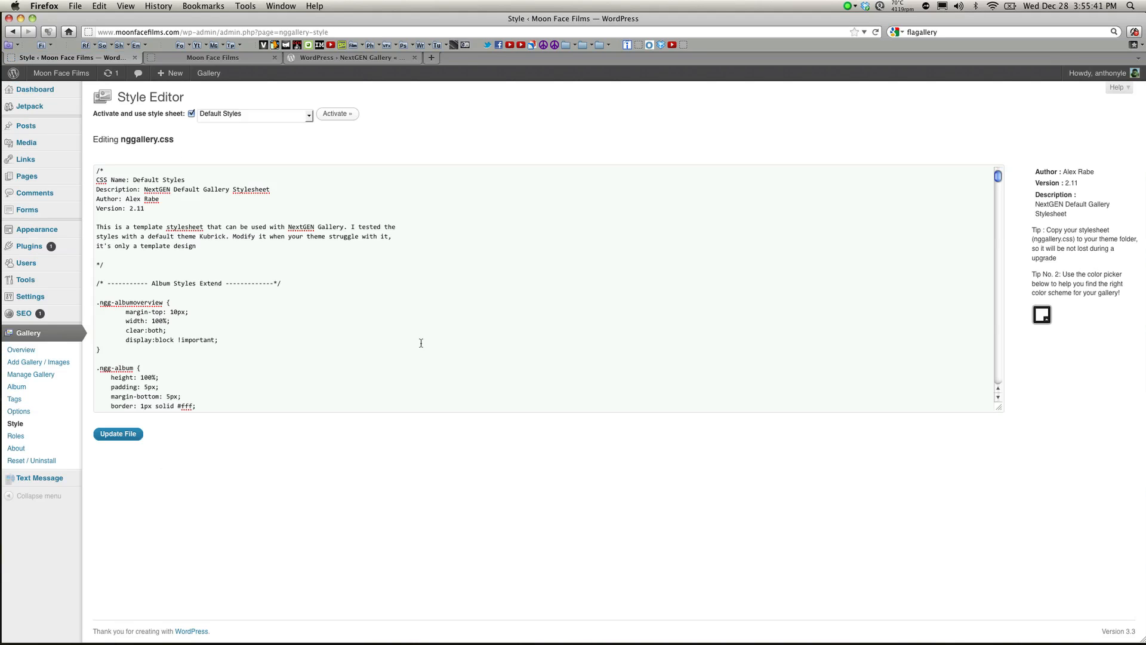
mouse_move(16, 435)
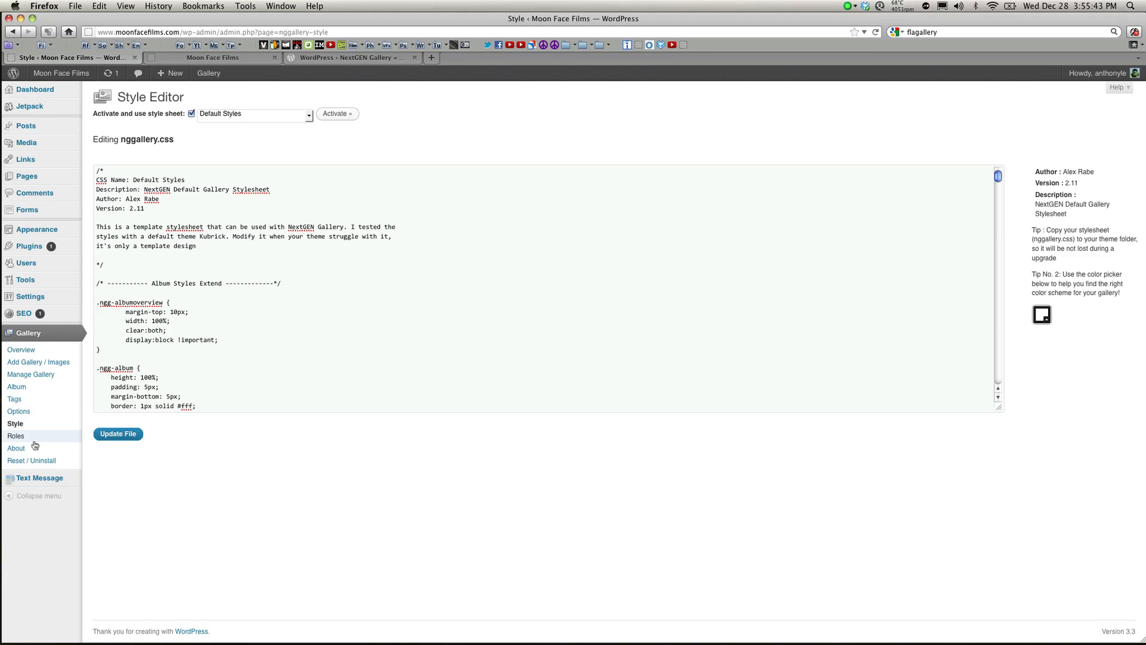
Review the gallery Roles page, keeping Administrator for managing galleries
left_click(118, 433)
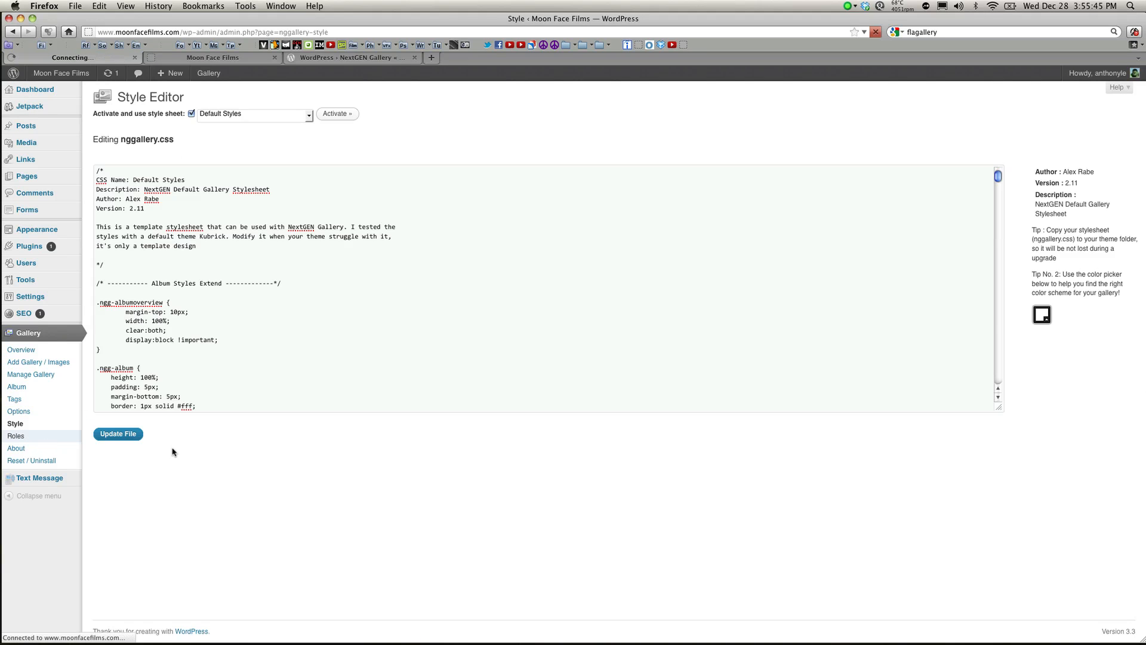
left_click(16, 435)
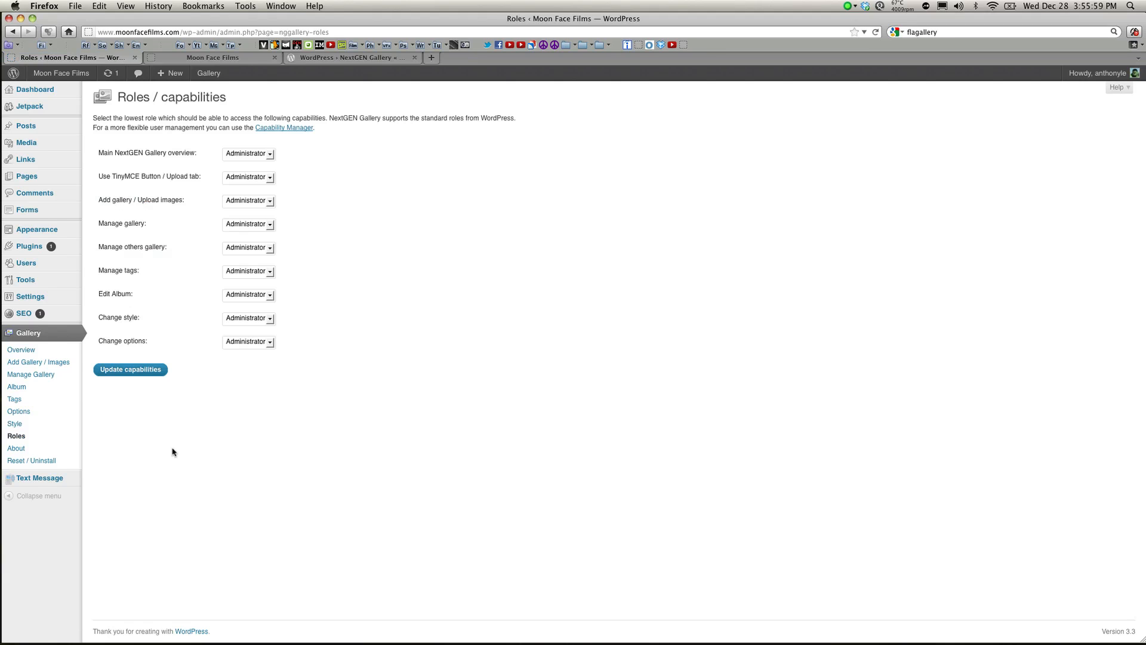
left_click(248, 223)
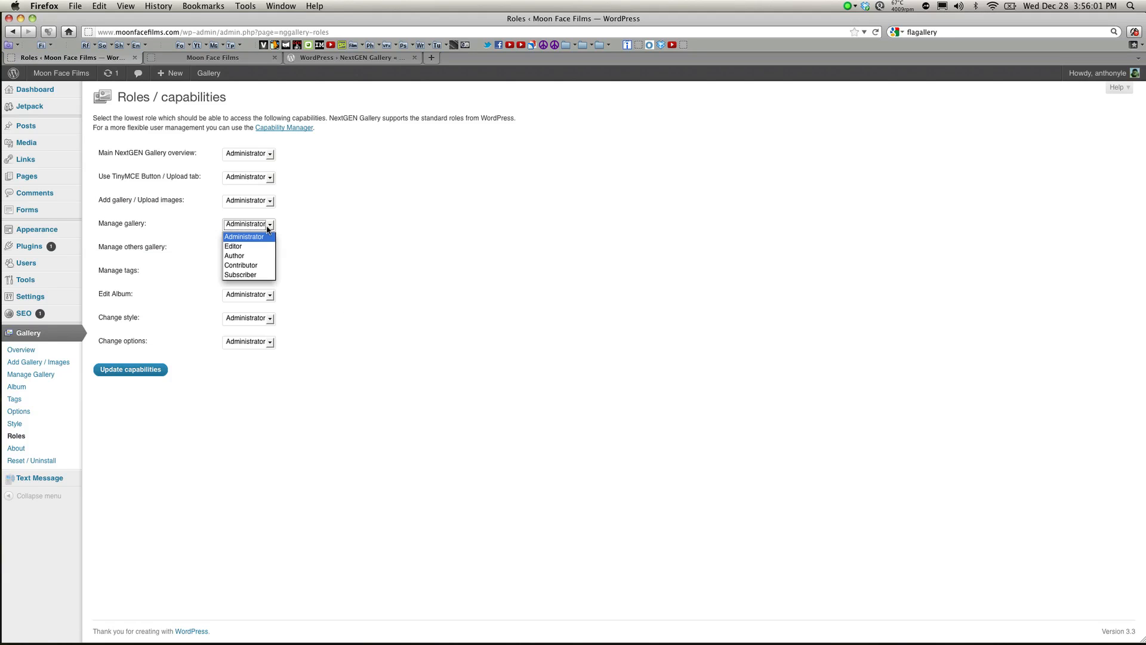
left_click(248, 200)
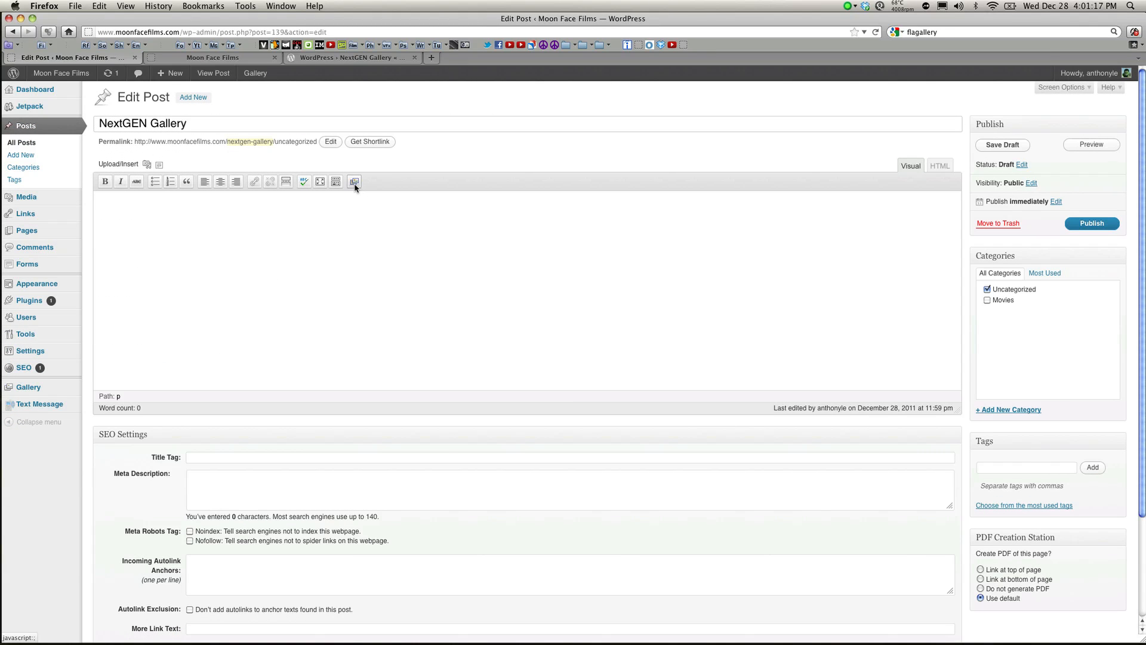
Browse the Gallery, Album and Picture tabs of the NextGEN insertion dialog
left_click(354, 181)
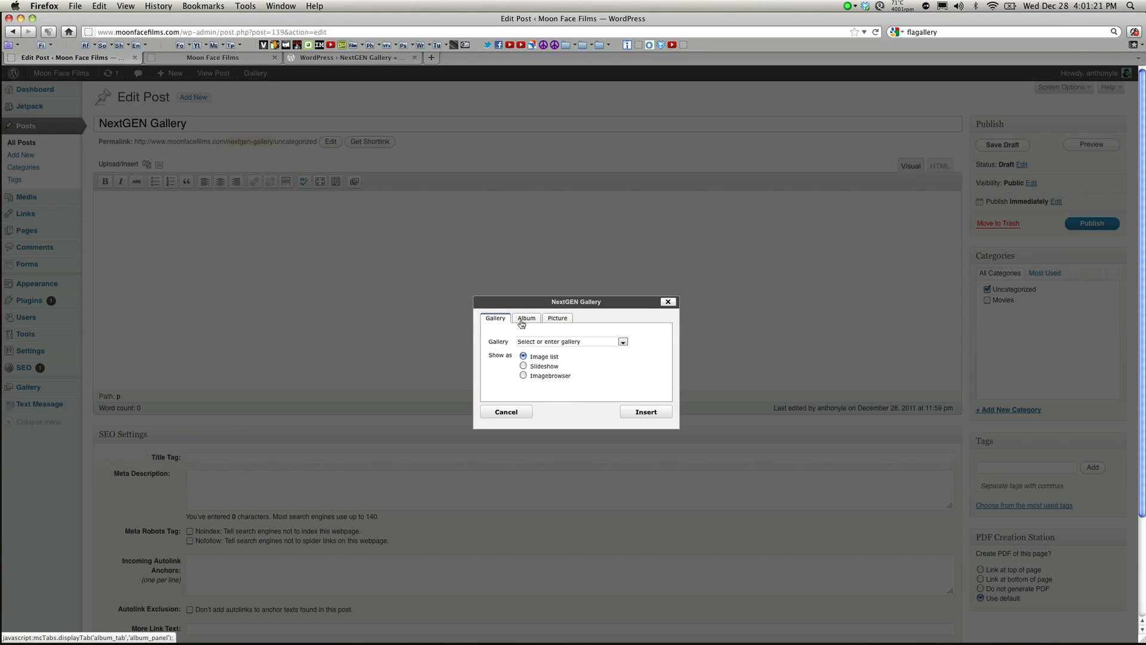
left_click(525, 318)
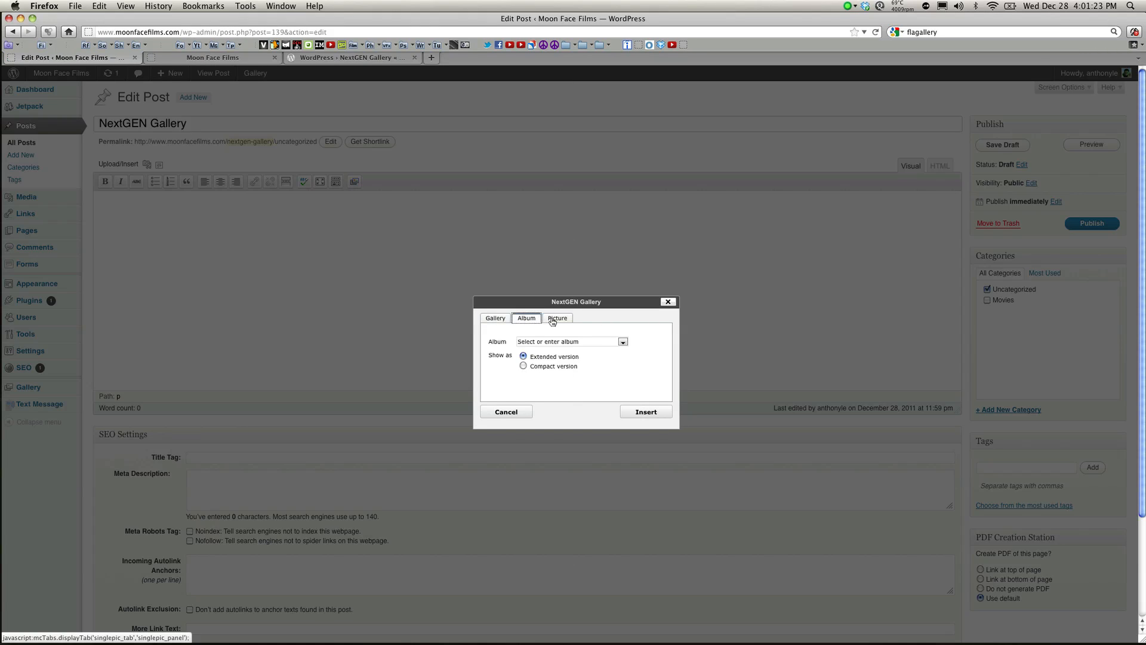
left_click(558, 318)
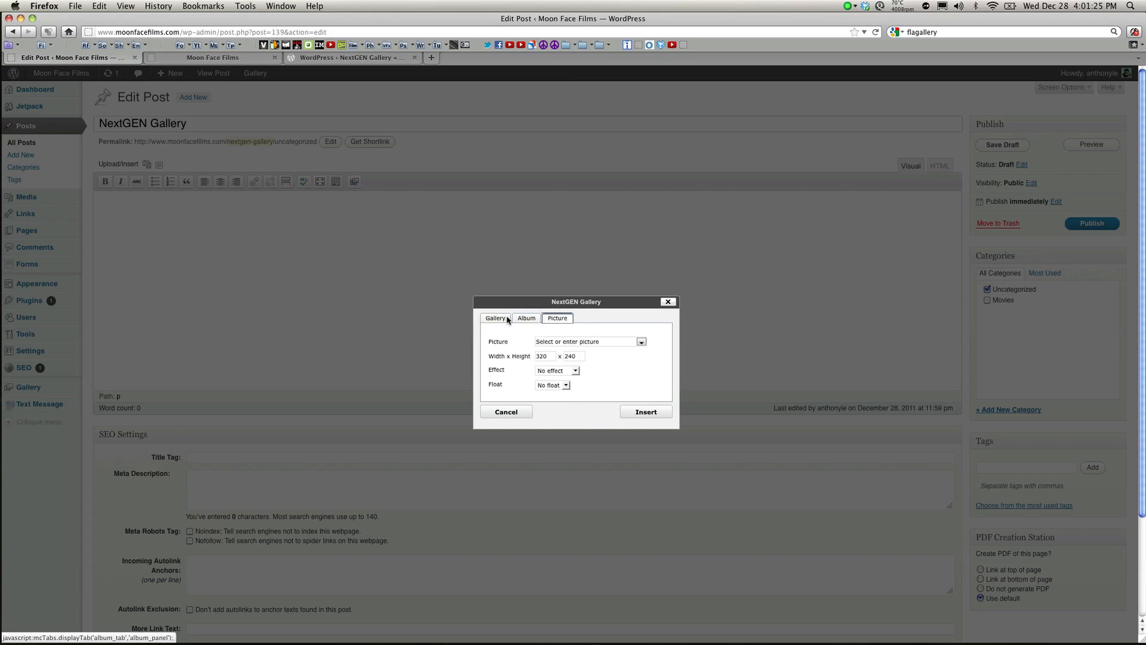
left_click(495, 318)
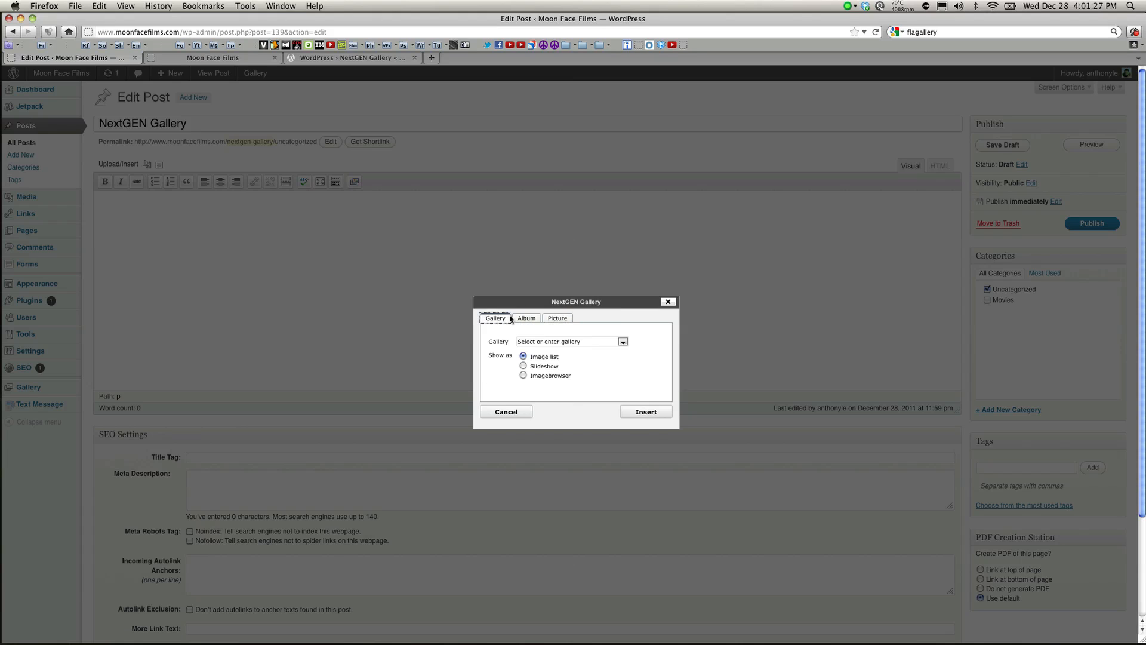
mouse_move(564, 366)
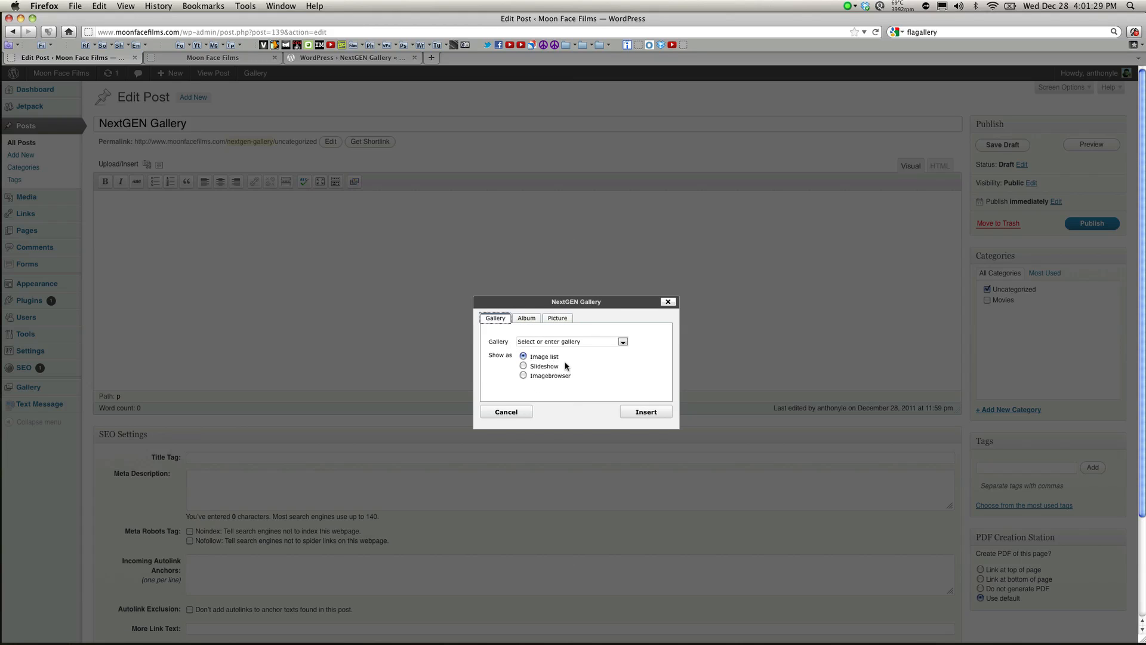
mouse_move(578, 381)
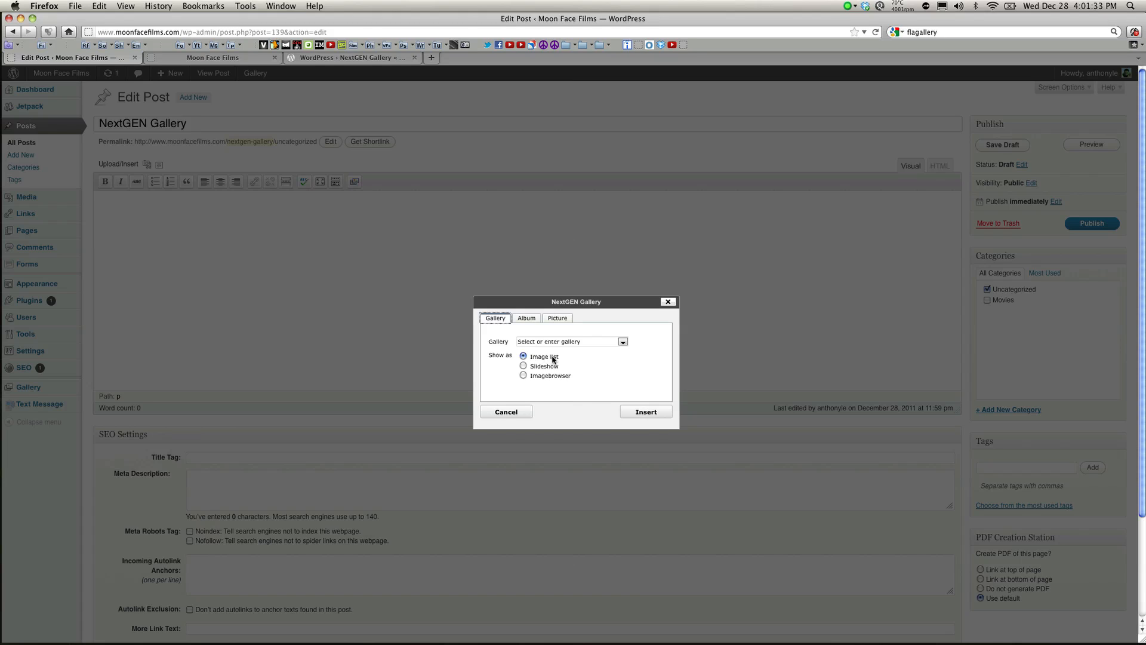
Insert the NextGEN Gallery gallery into the post as an image list
left_click(622, 341)
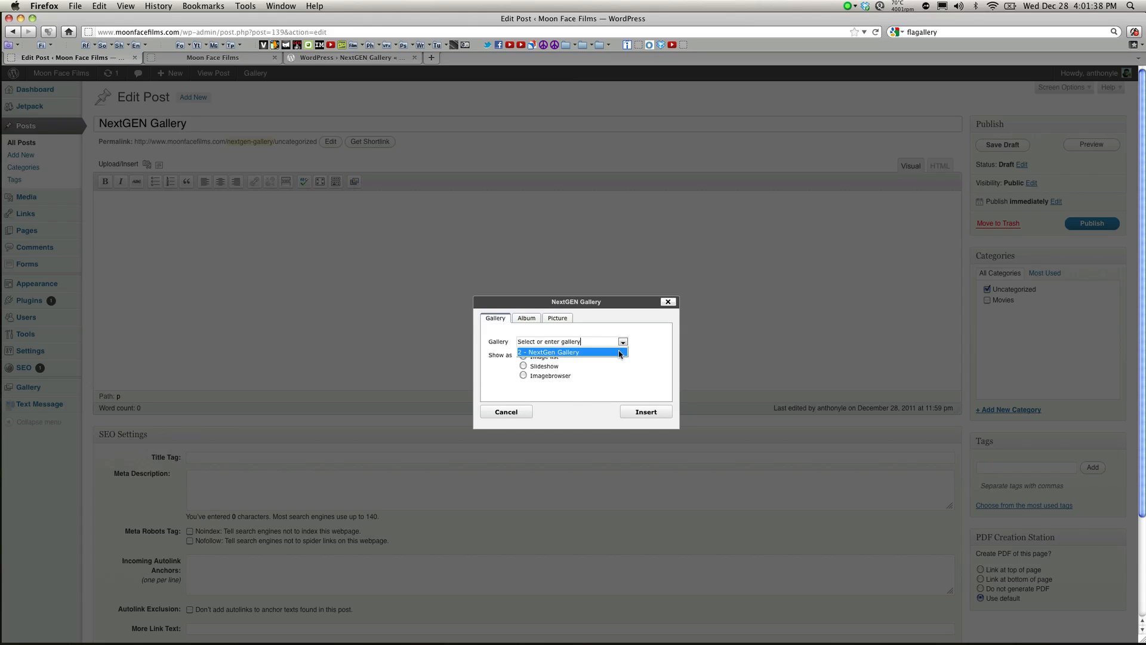
left_click(644, 411)
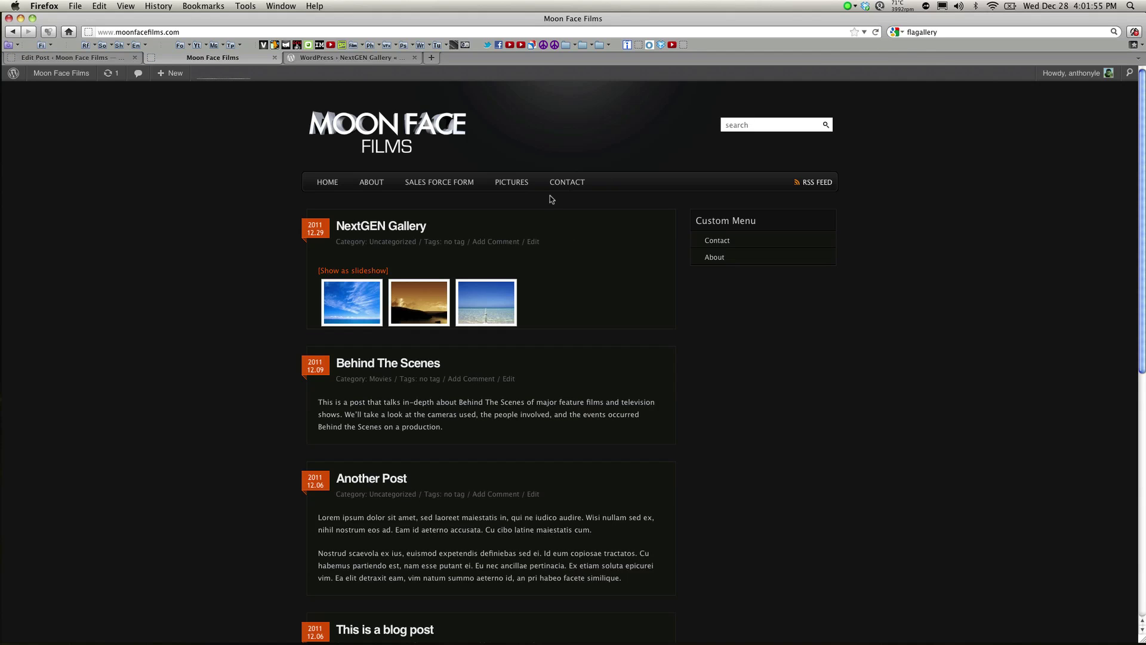
mouse_move(351, 302)
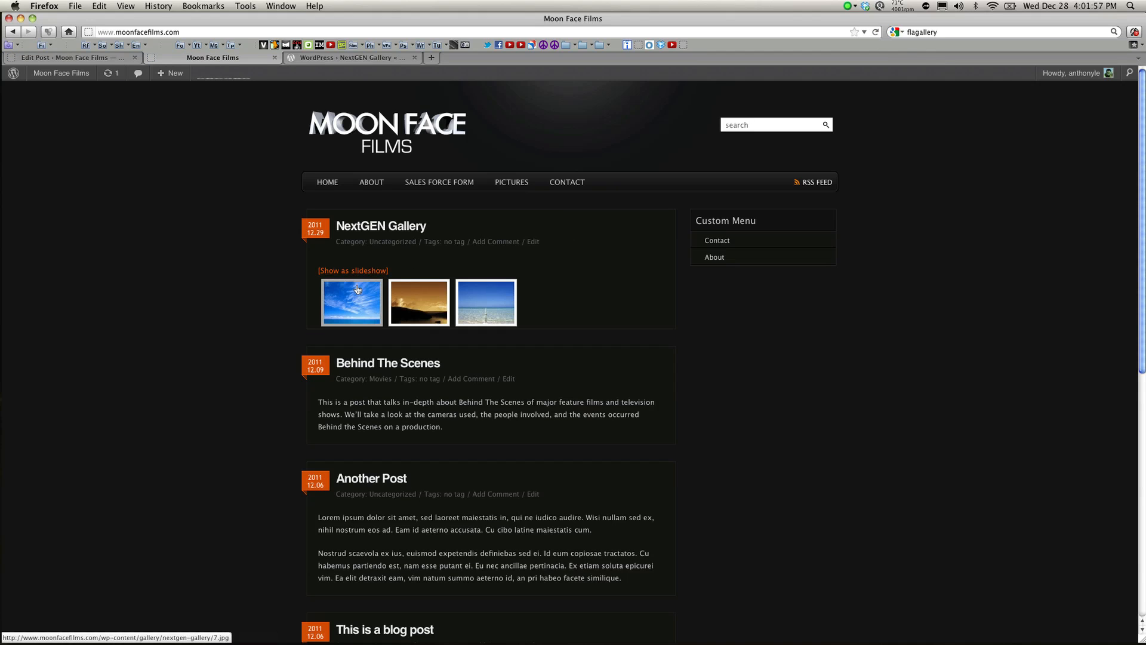
Enlarge and close the blue sky photo, then show the gallery as a slideshow
left_click(351, 302)
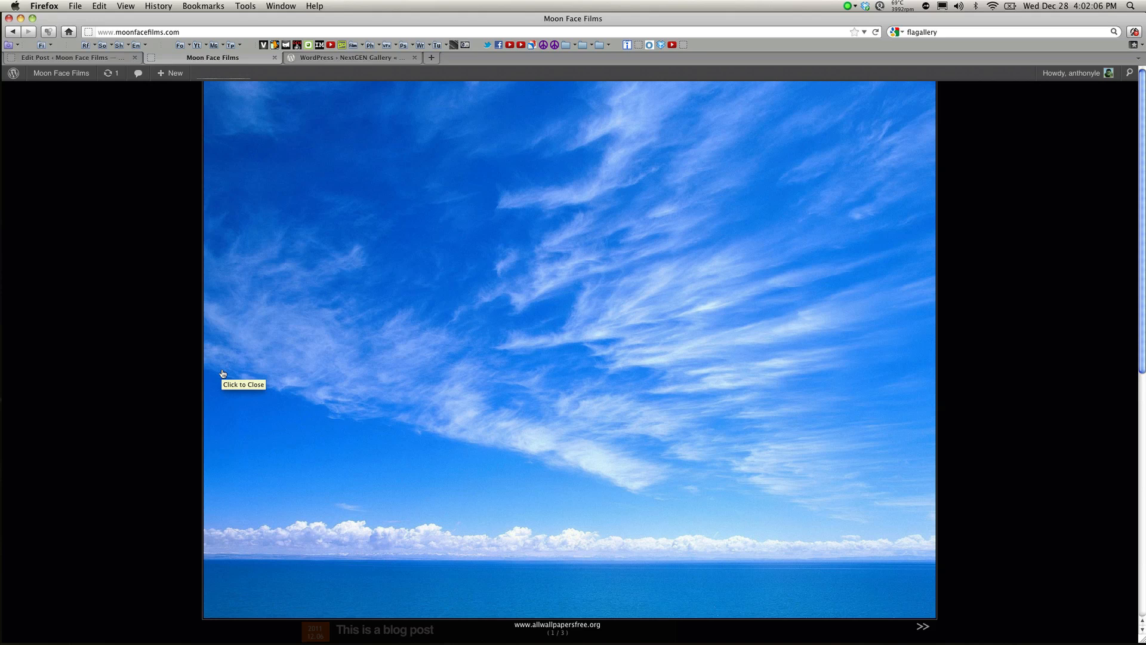
left_click(224, 374)
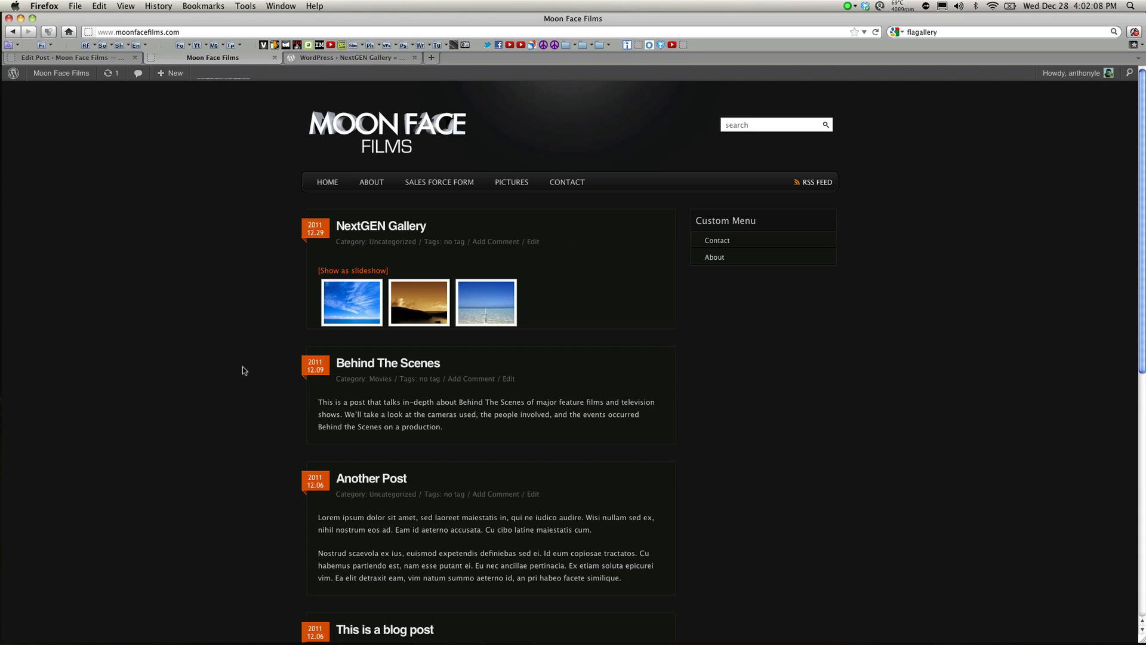
left_click(352, 271)
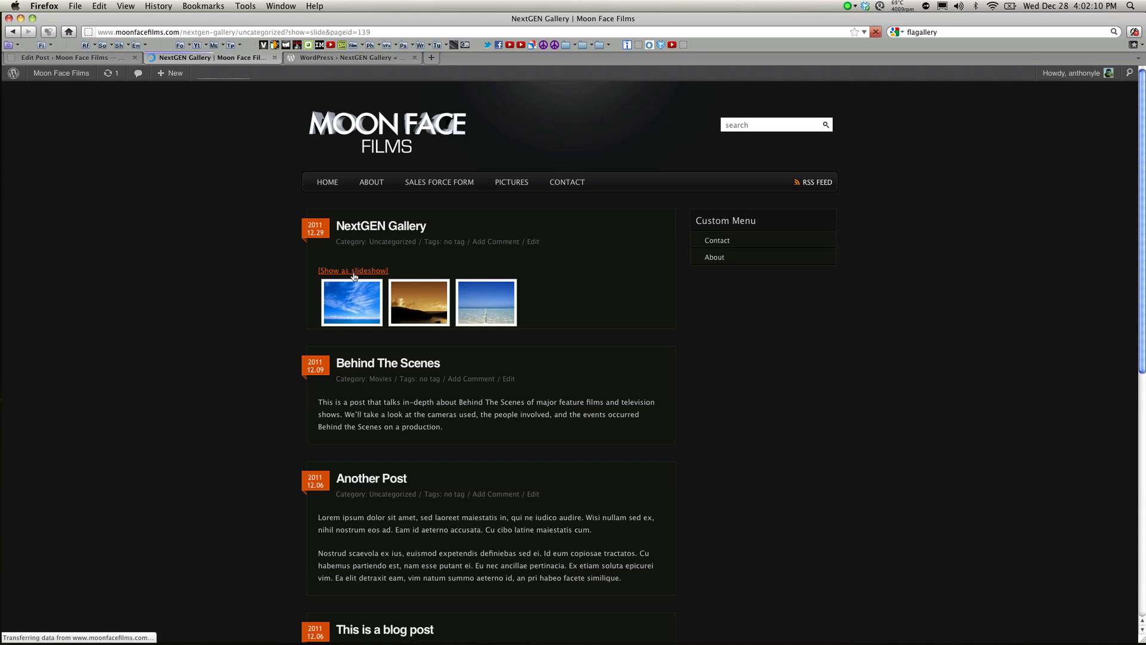
left_click(352, 271)
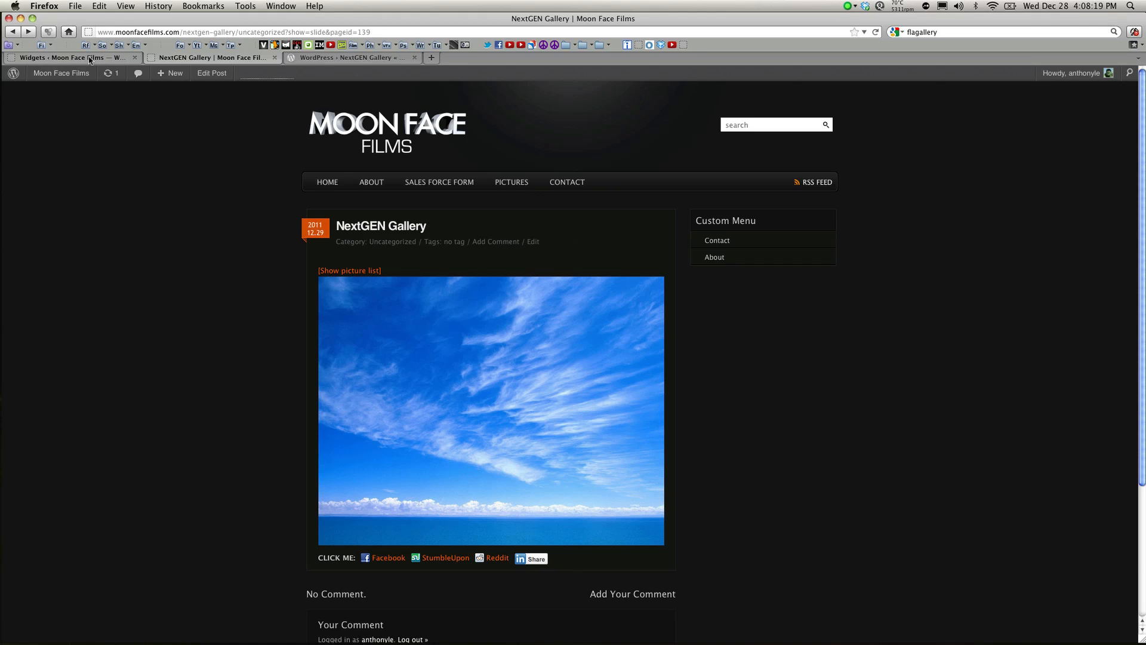
Go to the Widgets admin page to place the NextGEN Widget in Sidebar 1
left_click(70, 57)
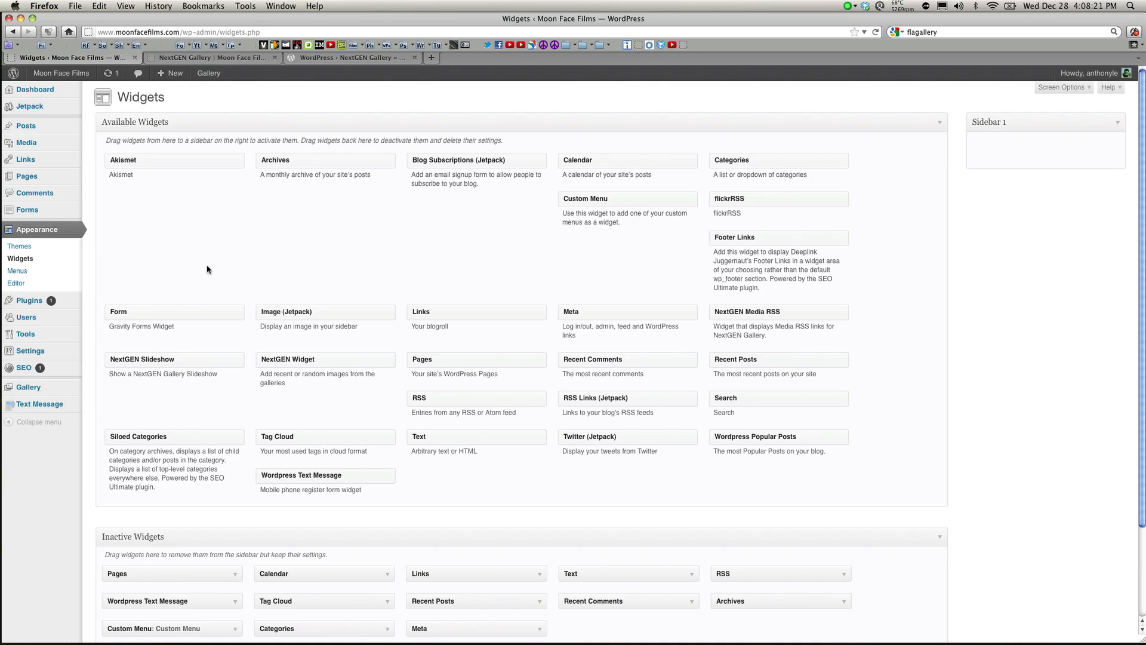
mouse_move(389, 239)
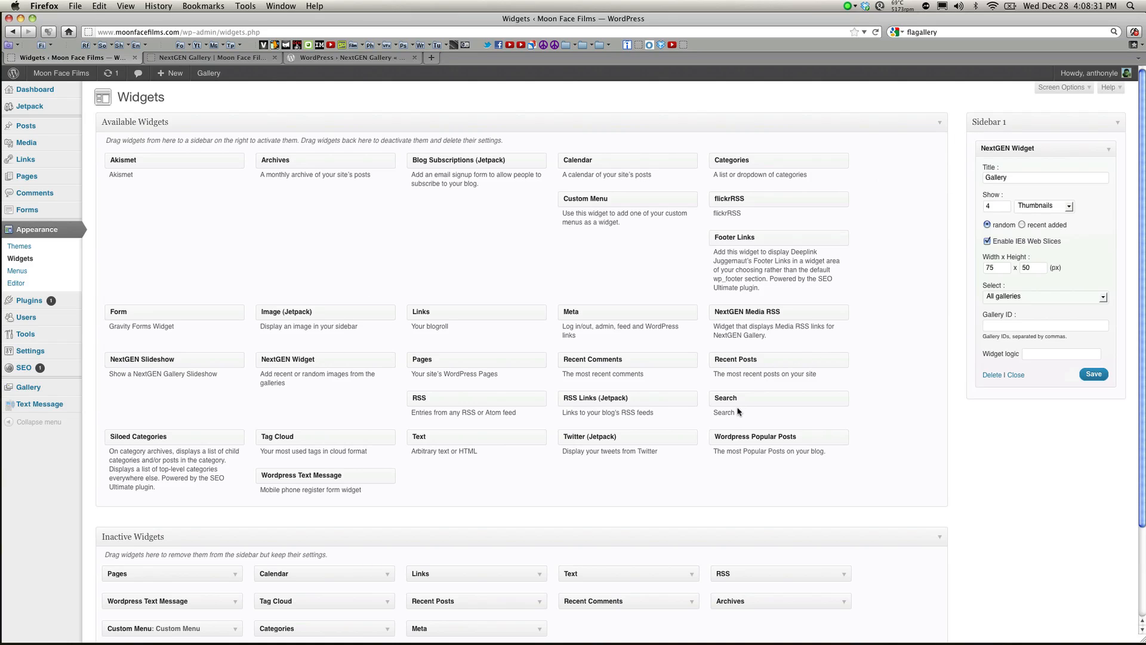
mouse_move(740, 422)
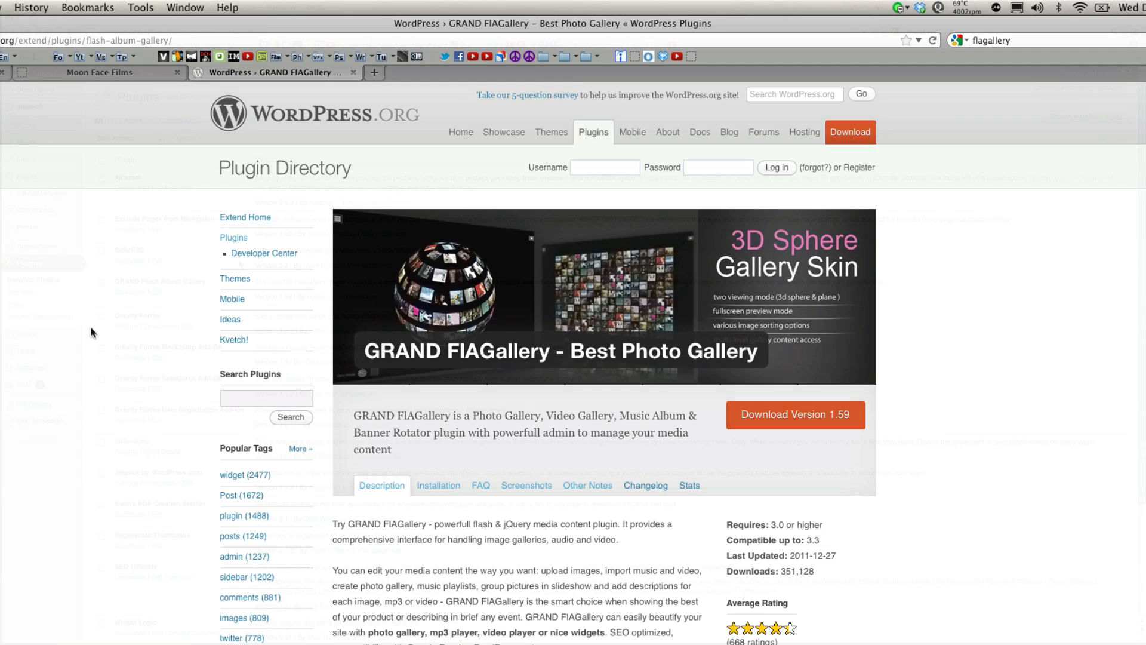
Switch to the WordPress.org tab showing the GRAND FlAGallery plugin directory page
left_click(70, 57)
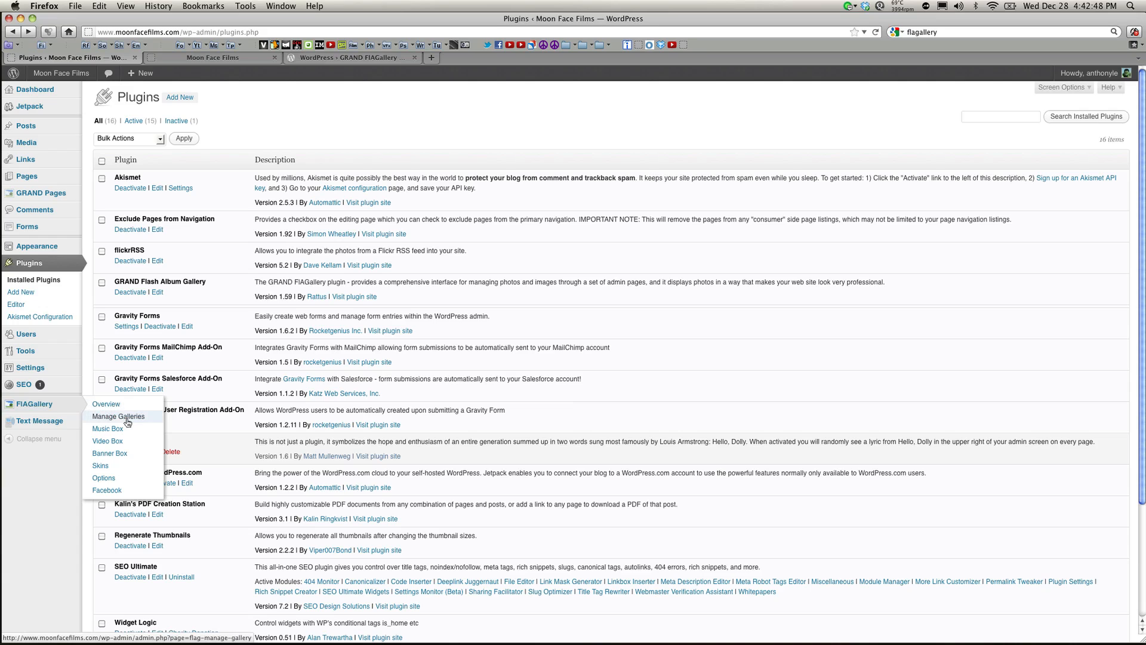
Go to FlAGallery's Manage Galleries page with the upload area, empty gallery overview and Test Album
left_click(119, 416)
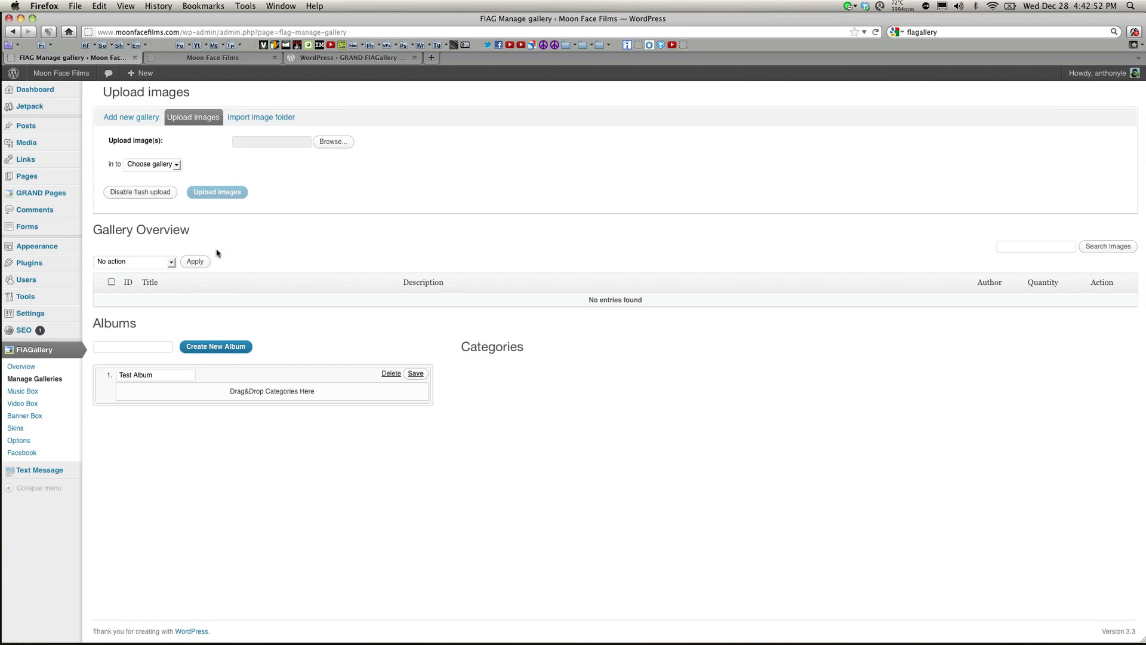
mouse_move(259, 179)
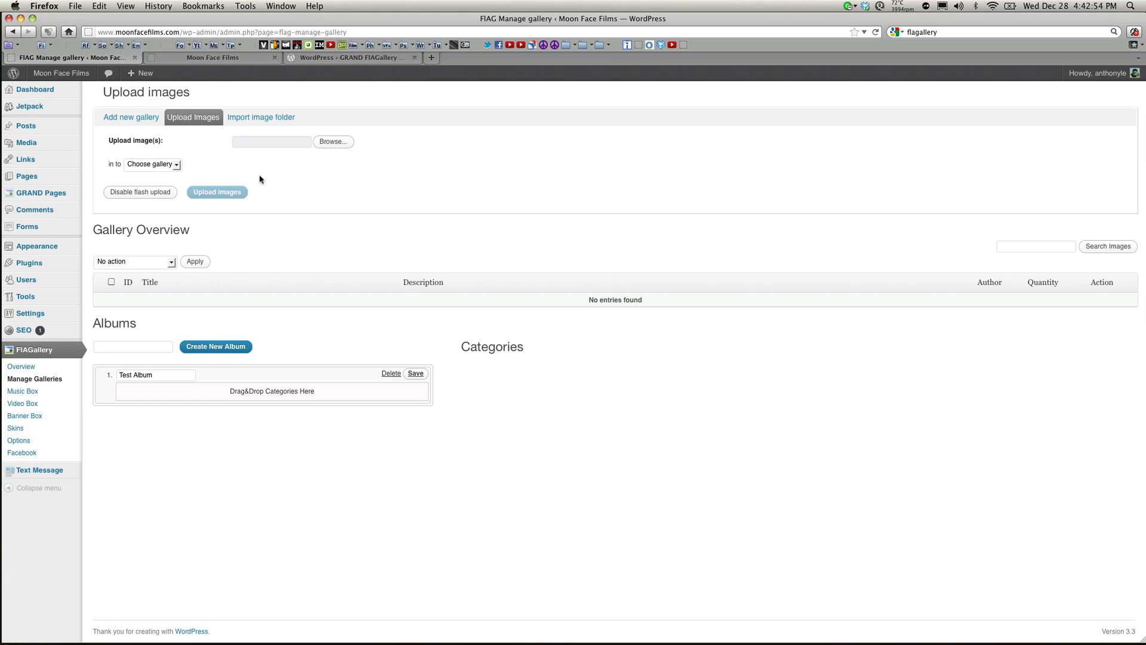
mouse_move(299, 226)
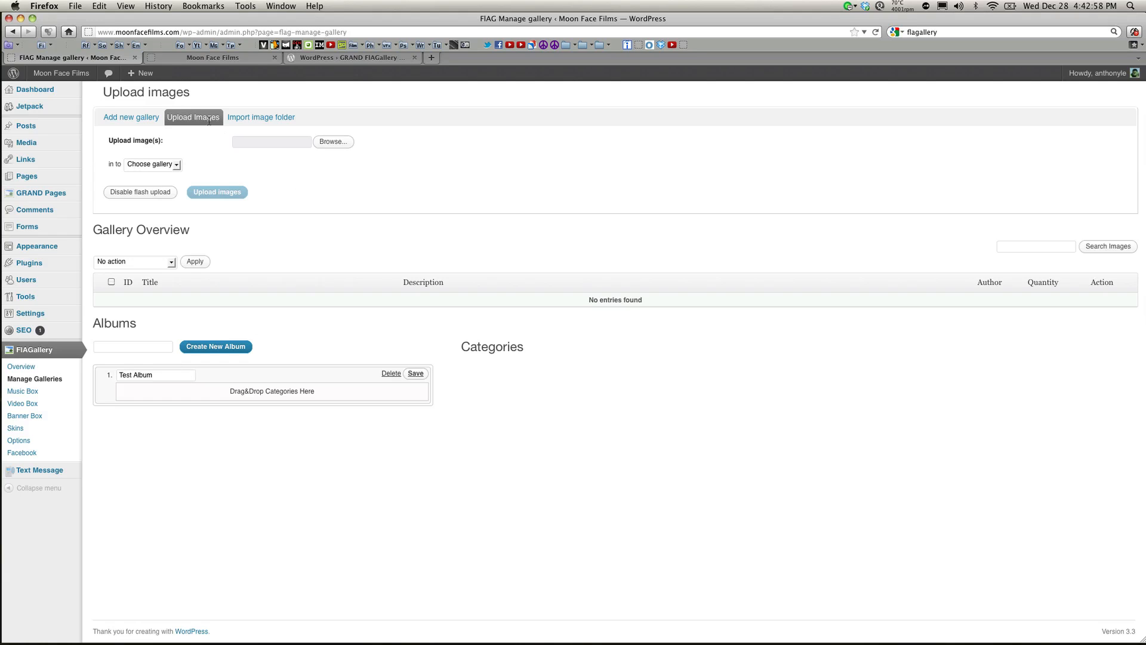
mouse_move(262, 117)
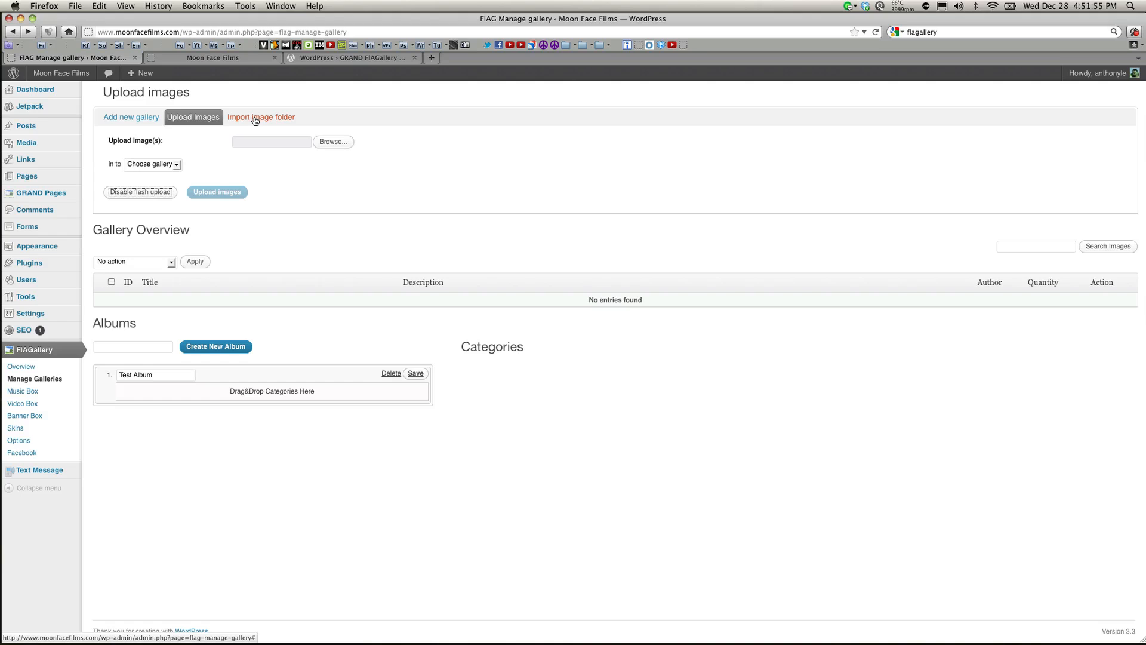
mouse_move(21, 392)
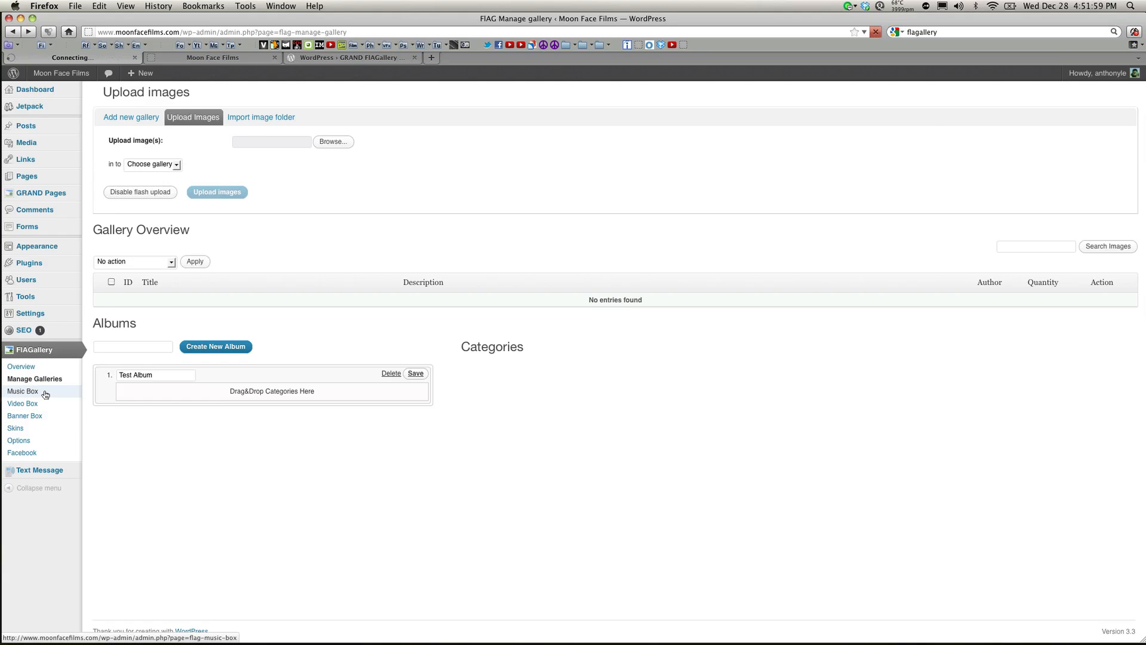
In Music Box, import the mp3 files from the server's wp-content/music folder into the Music Library
left_click(23, 392)
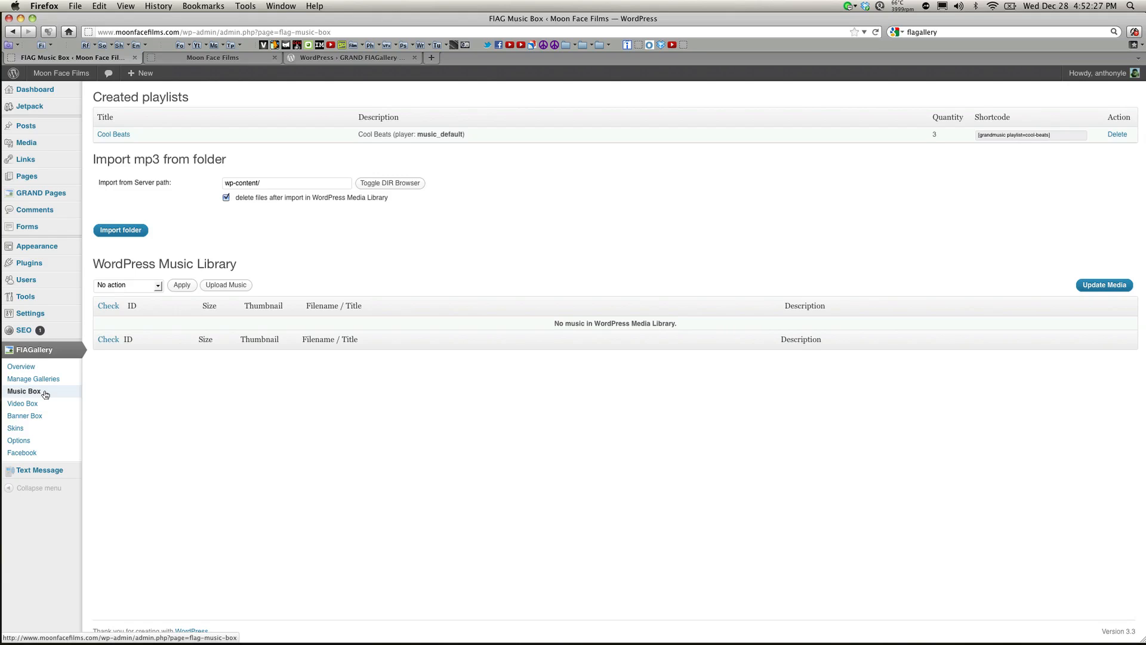
mouse_move(185, 175)
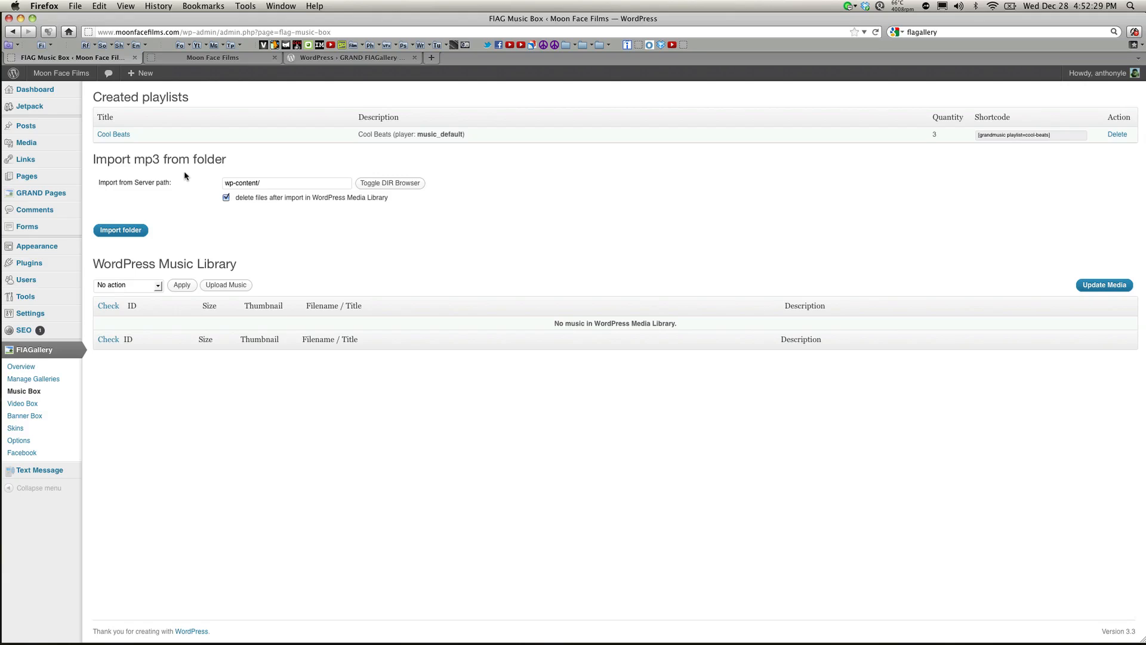
mouse_move(144, 142)
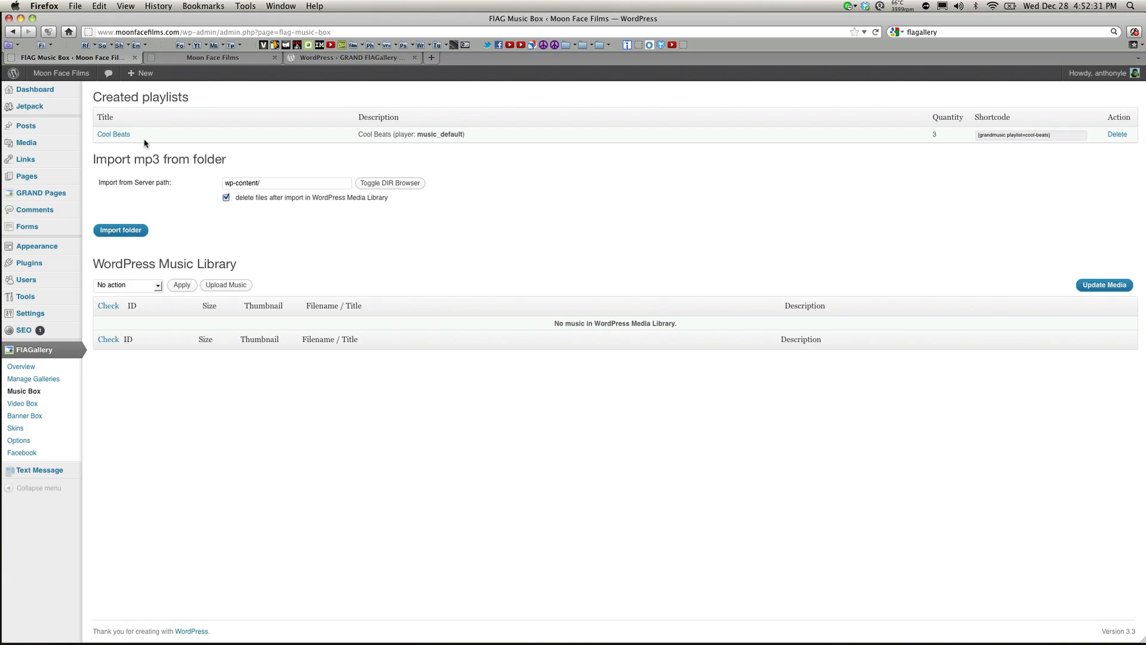
mouse_move(229, 138)
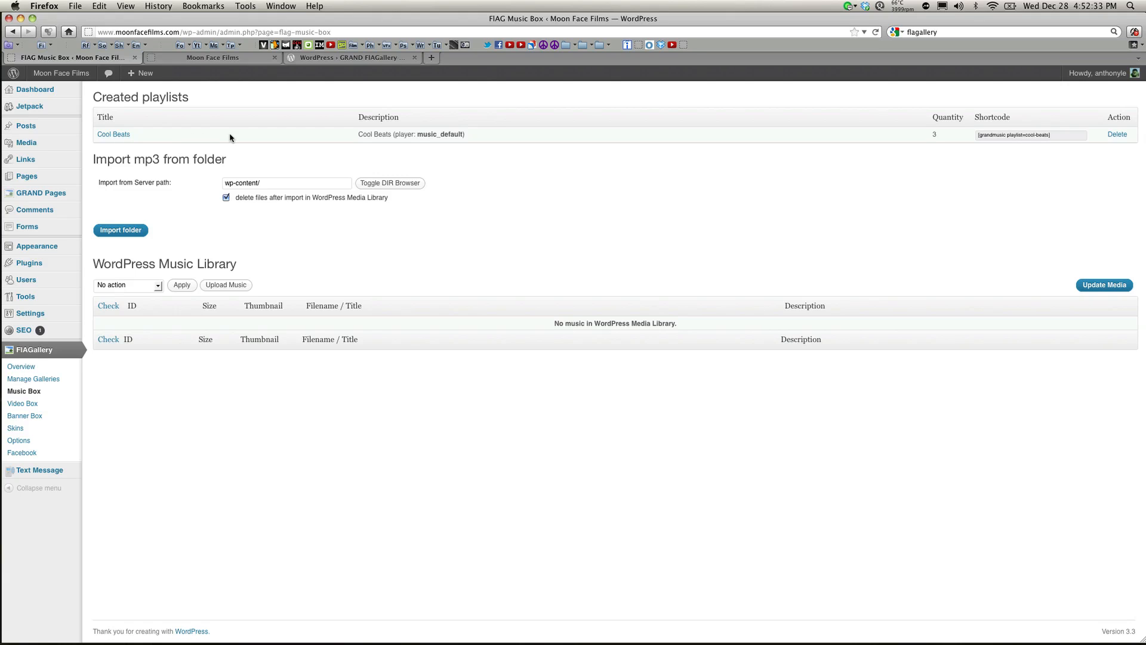
type("music")
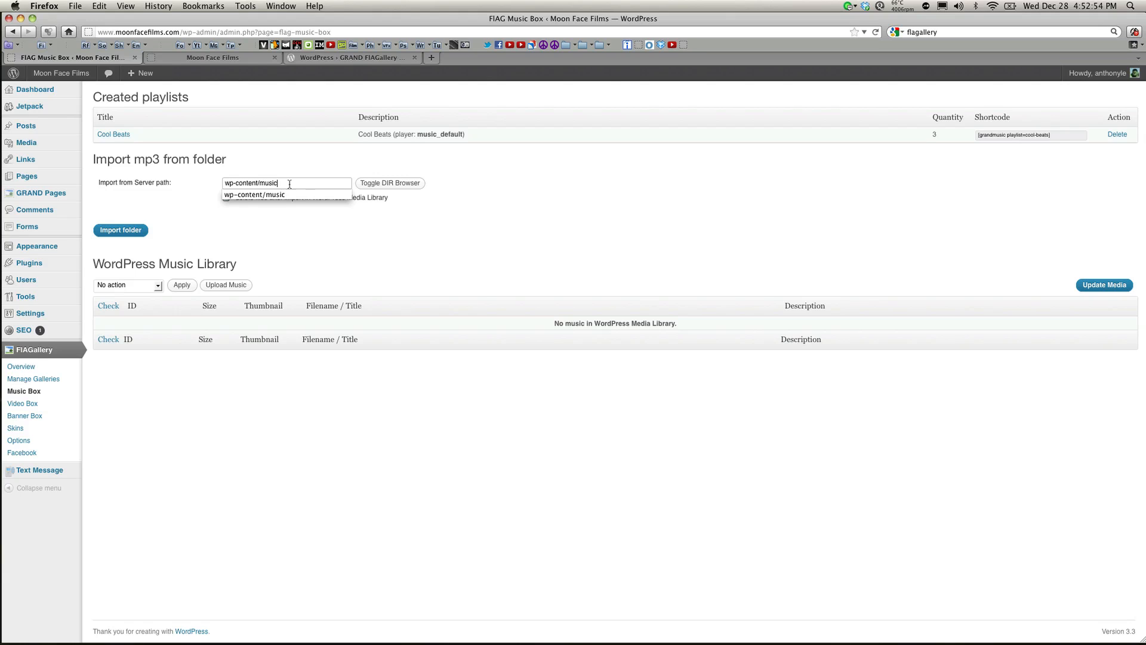
left_click(119, 229)
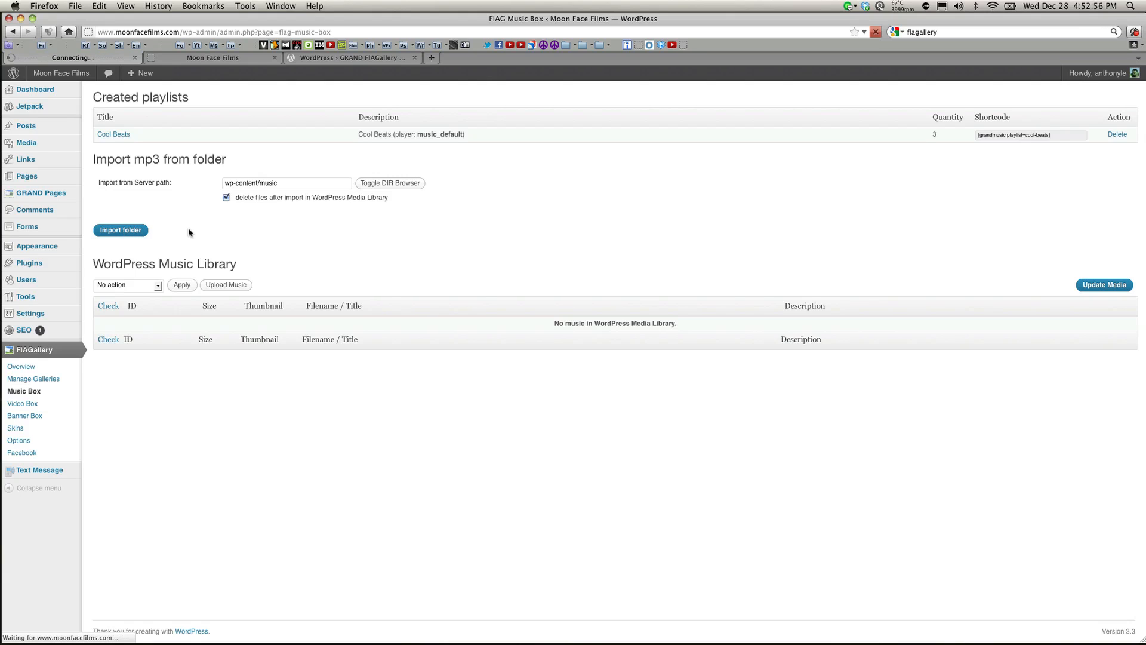
left_click(119, 229)
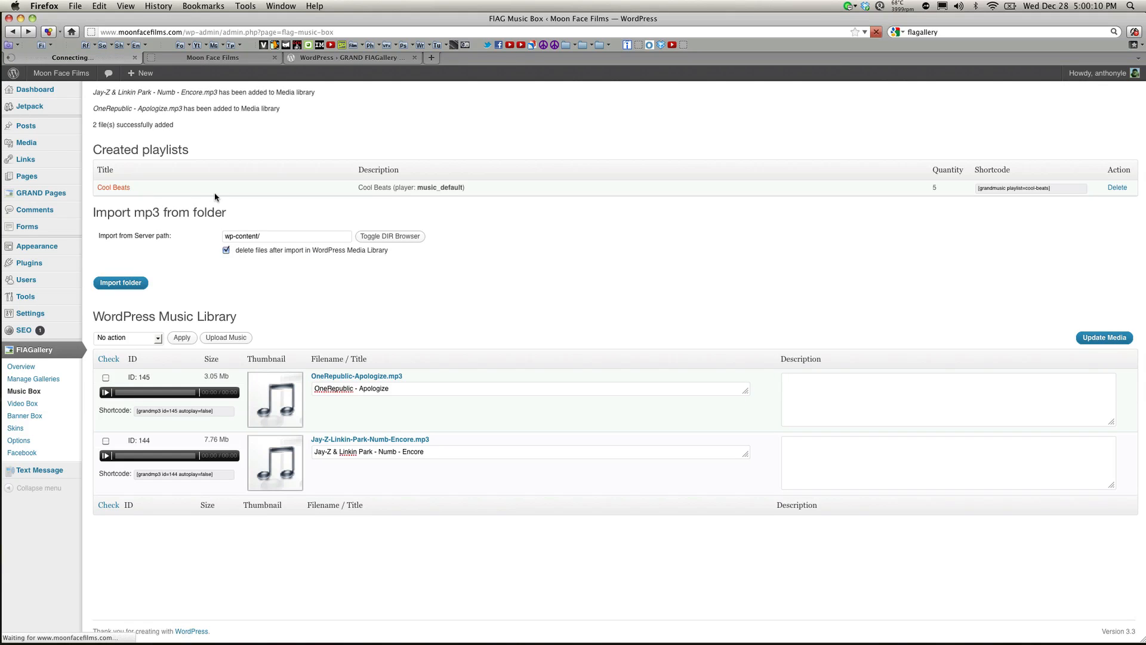
Put both imported songs into the Cool Beats playlist, select its shortcode, and go to the Posts list
left_click(114, 188)
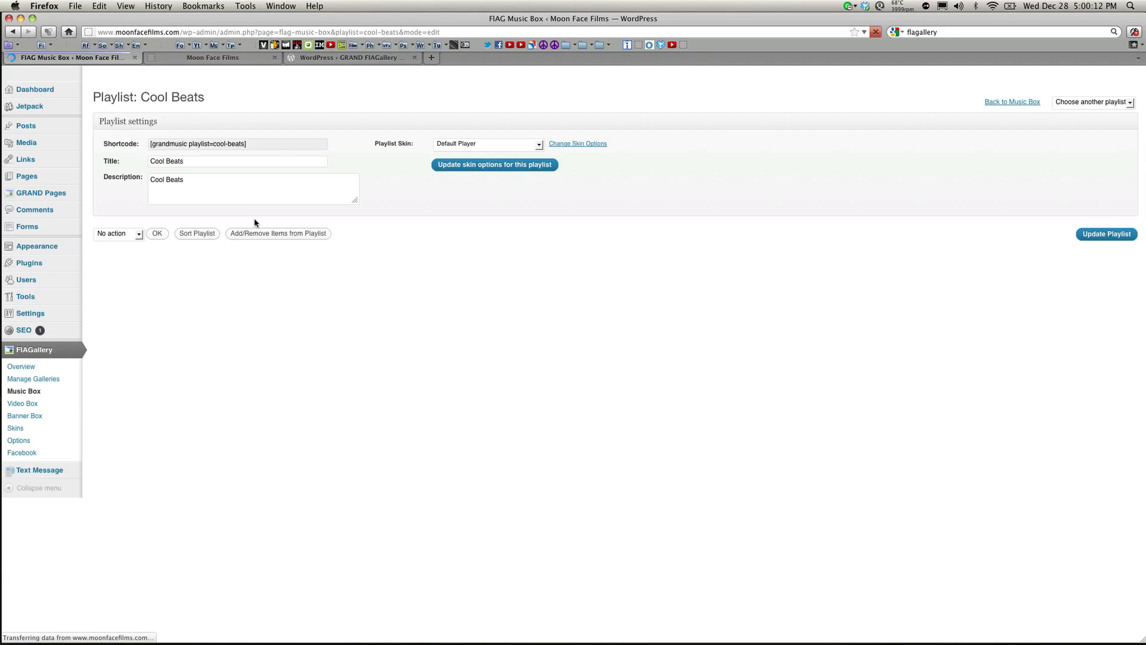
left_click(278, 233)
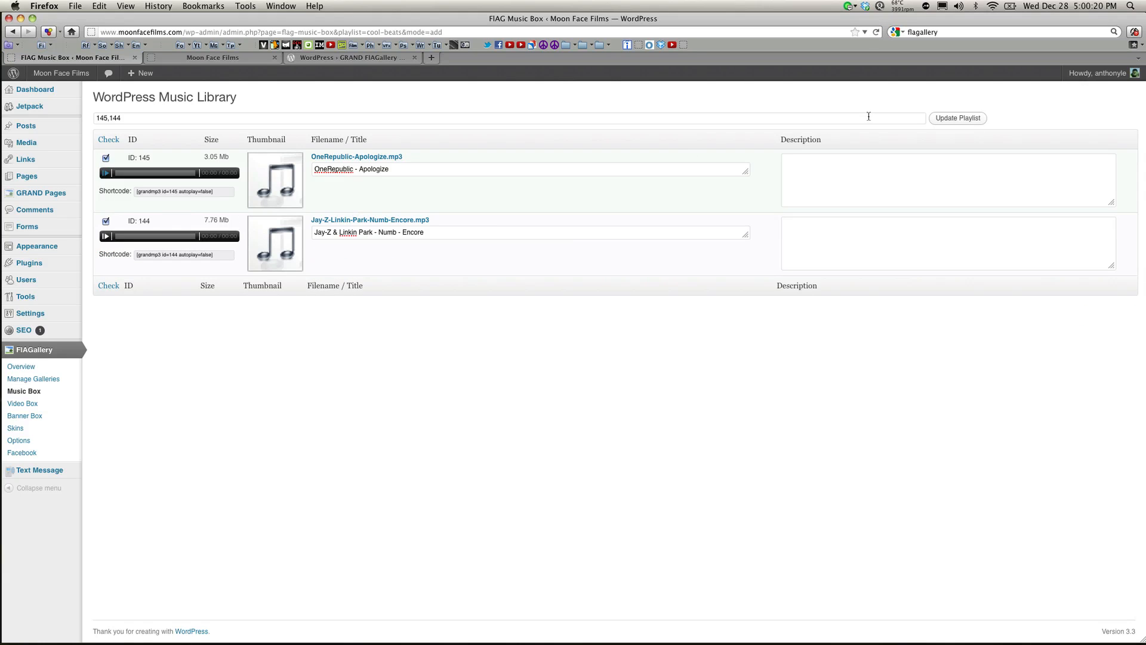
left_click(956, 118)
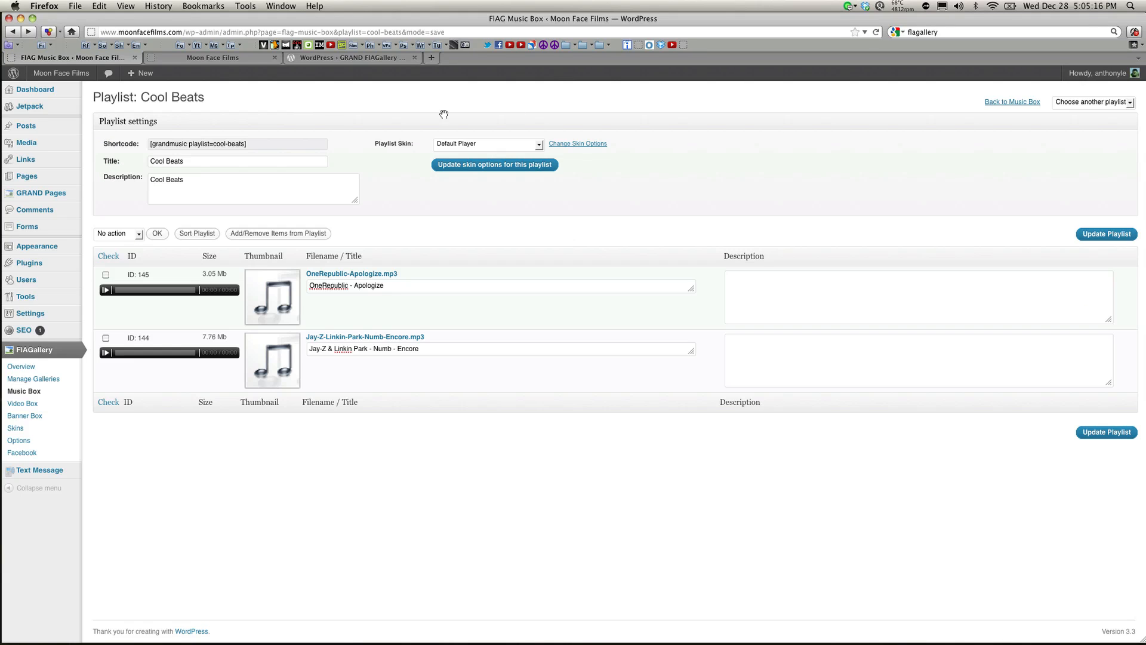
triple_click(237, 144)
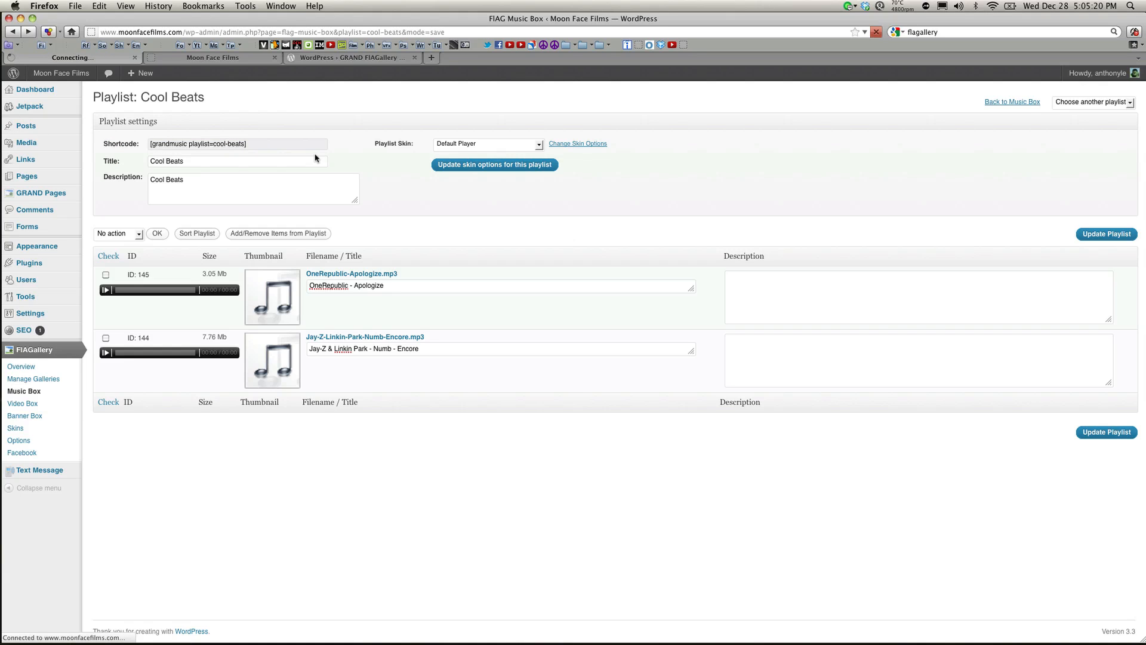
left_click(25, 126)
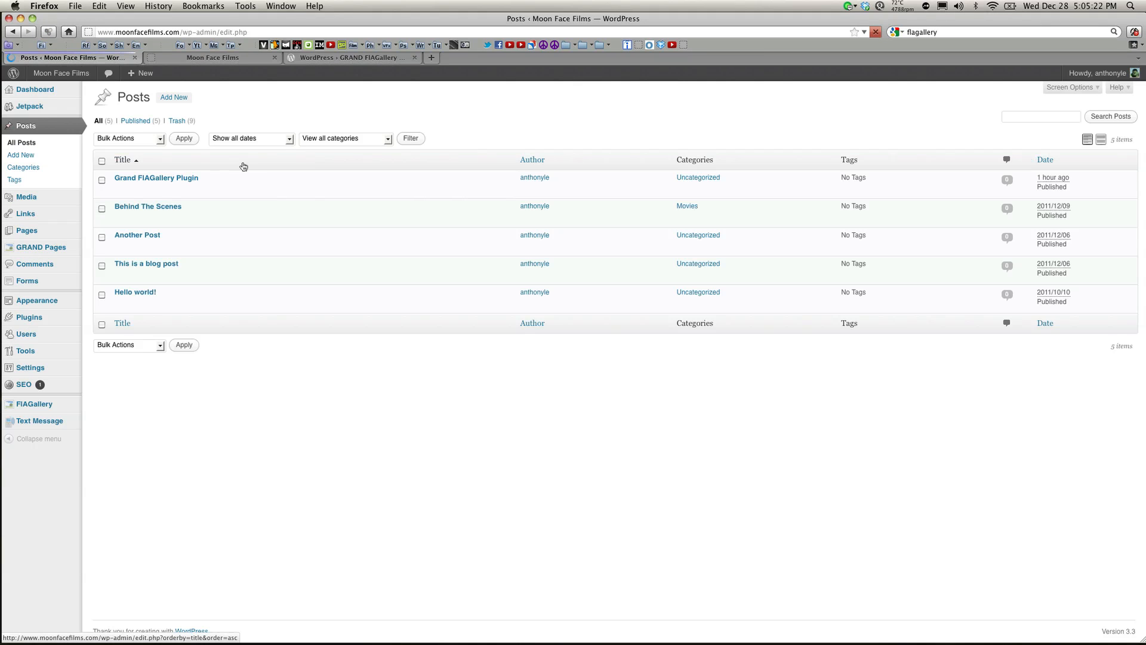
Update the Grand FlAGallery Plugin post with the Cool Beats shortcode and view its music player on the site
left_click(156, 178)
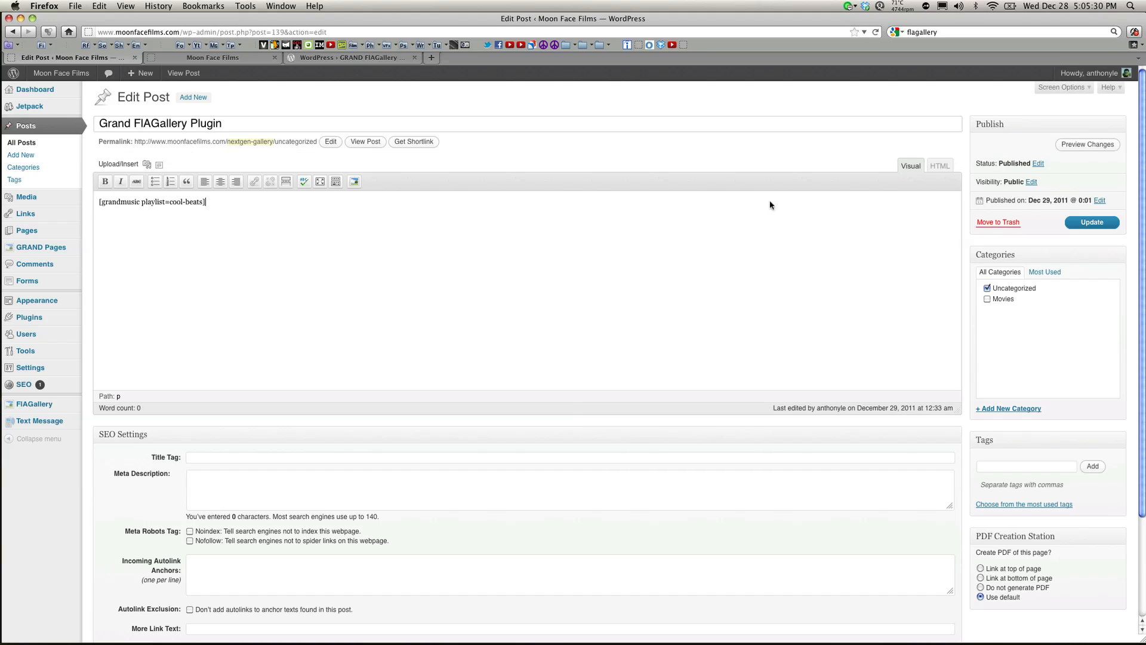
left_click(1091, 222)
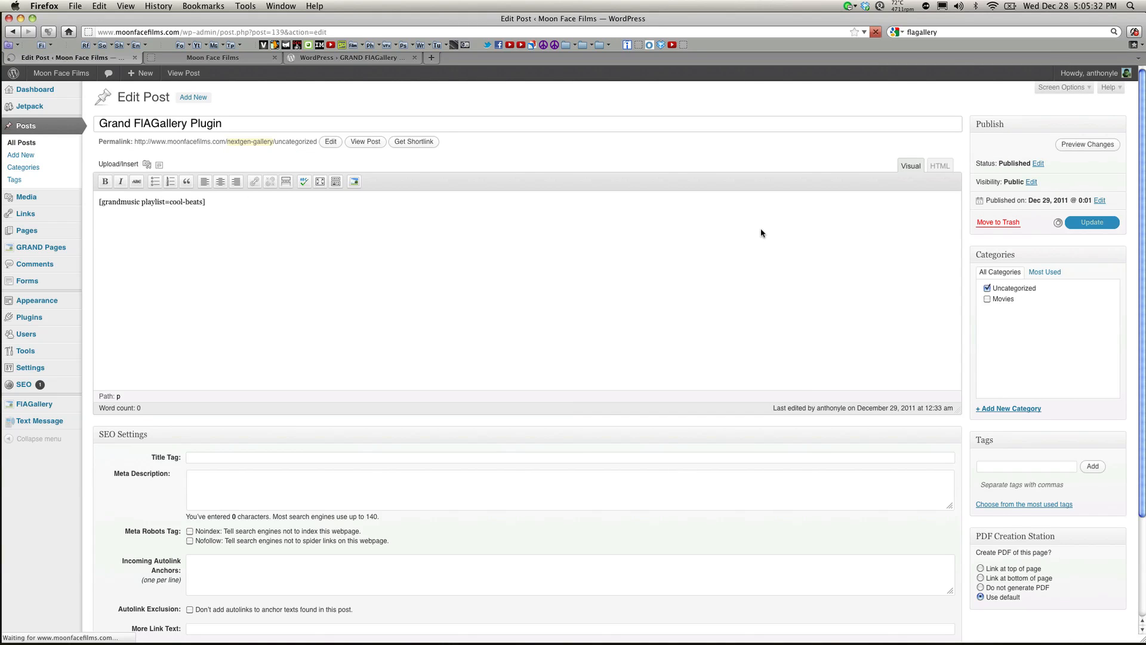
left_click(213, 58)
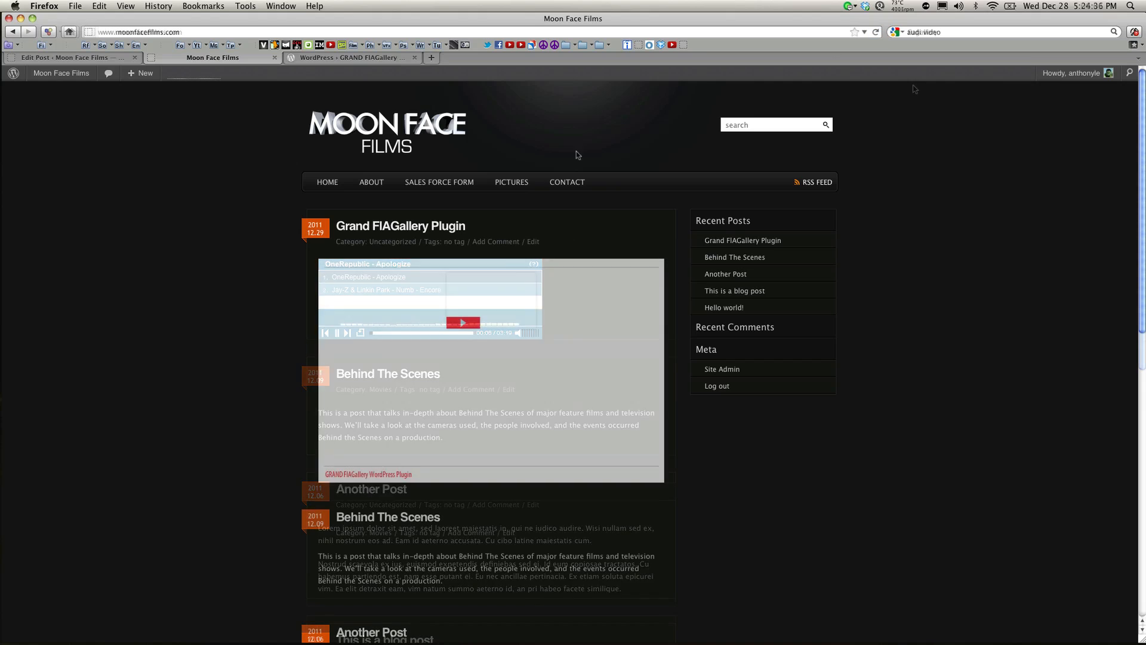
View the post's camera photo slideshow, then go to the FlAGallery Skins page listing image gallery skins
left_click(463, 322)
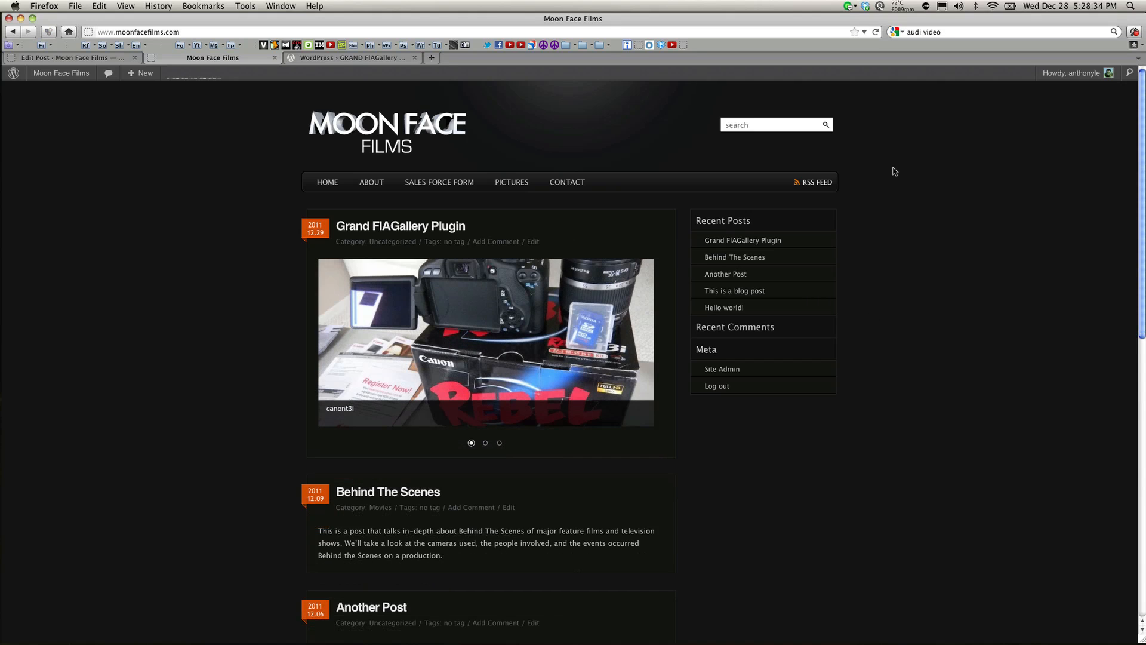
left_click(485, 442)
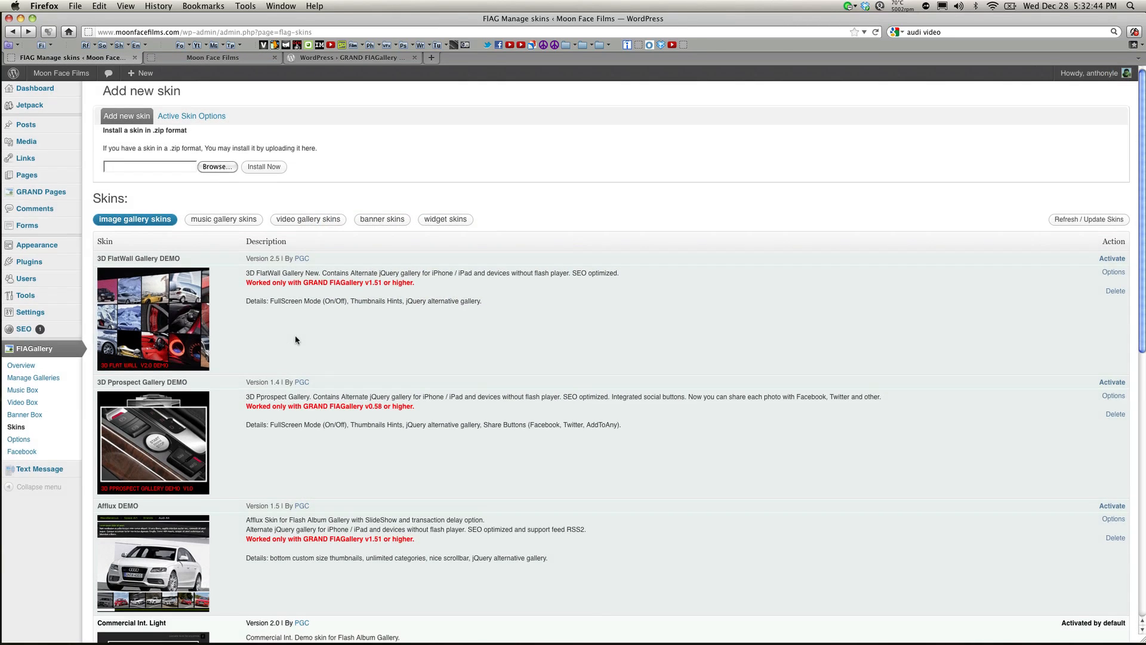
scroll("down", 3)
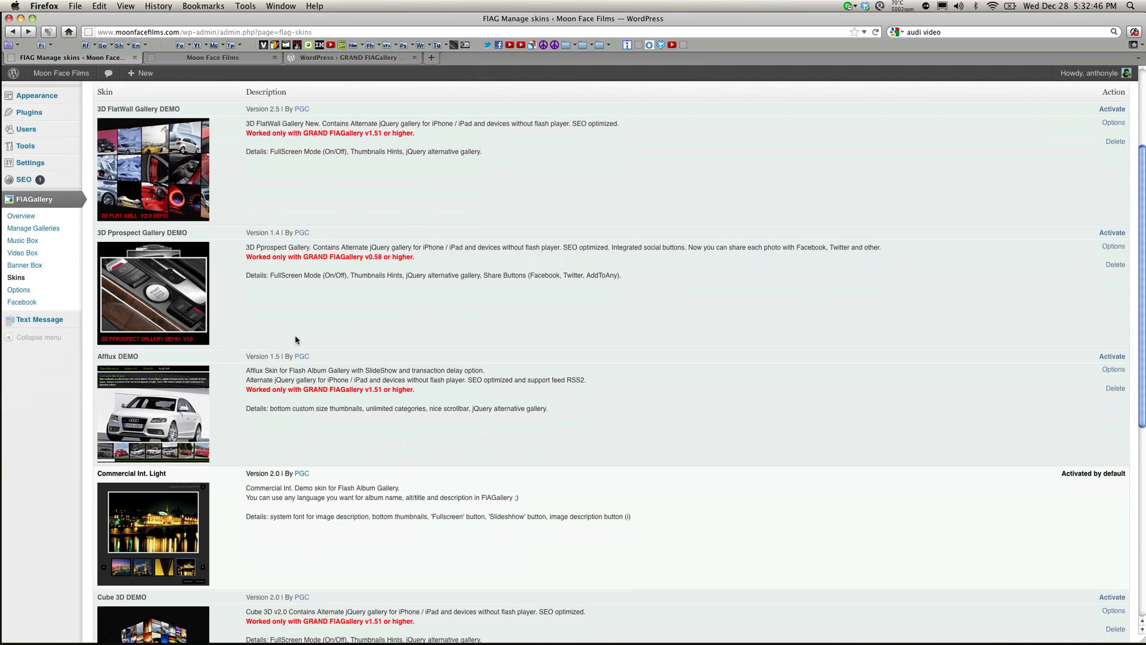
scroll("down", 3)
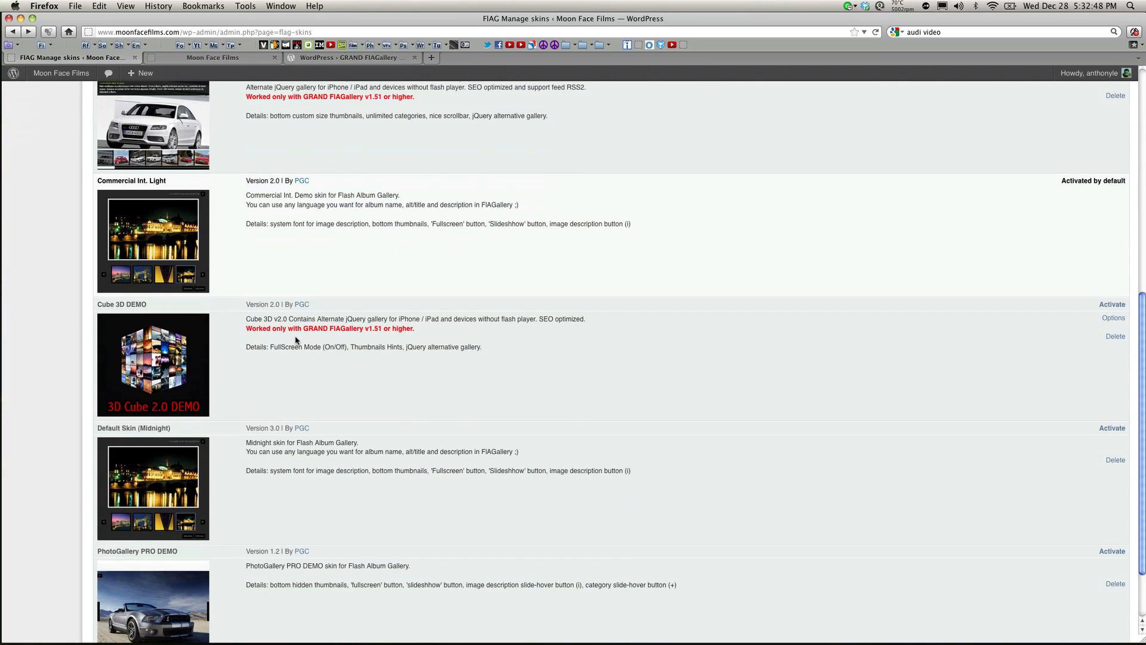
scroll("up", 3)
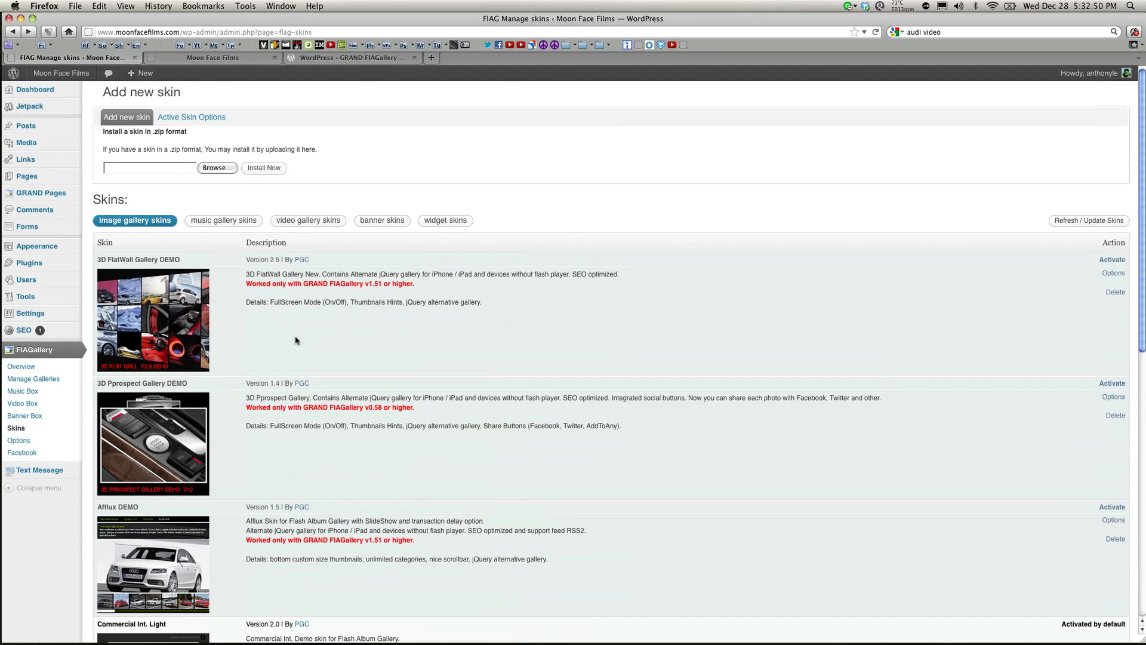
mouse_move(226, 231)
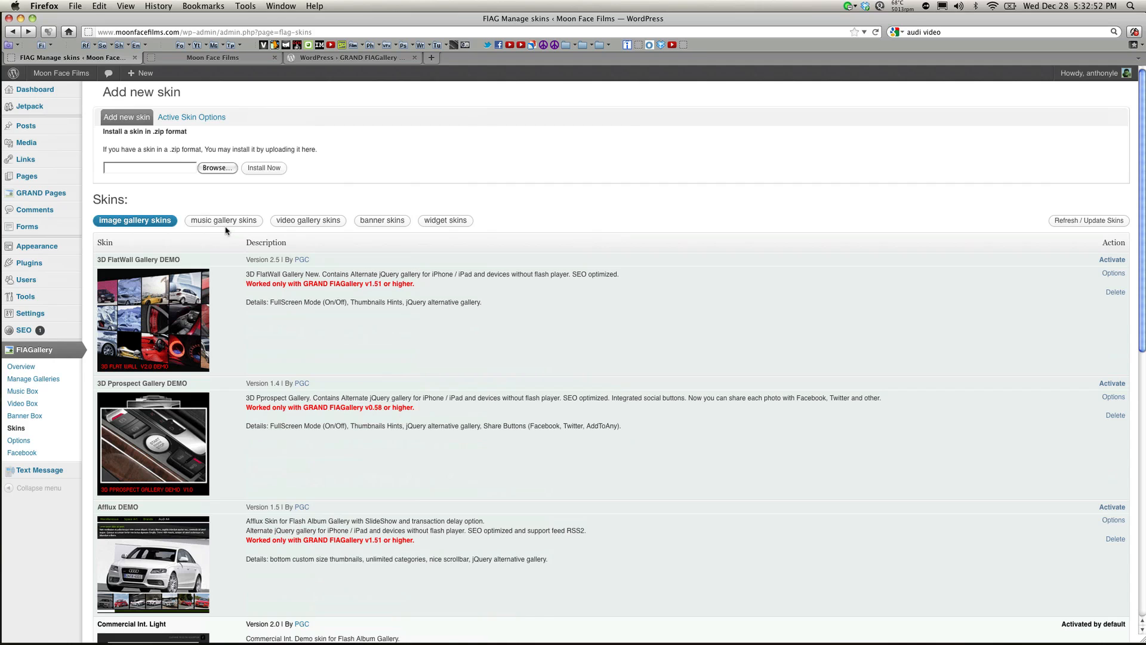
mouse_move(450, 265)
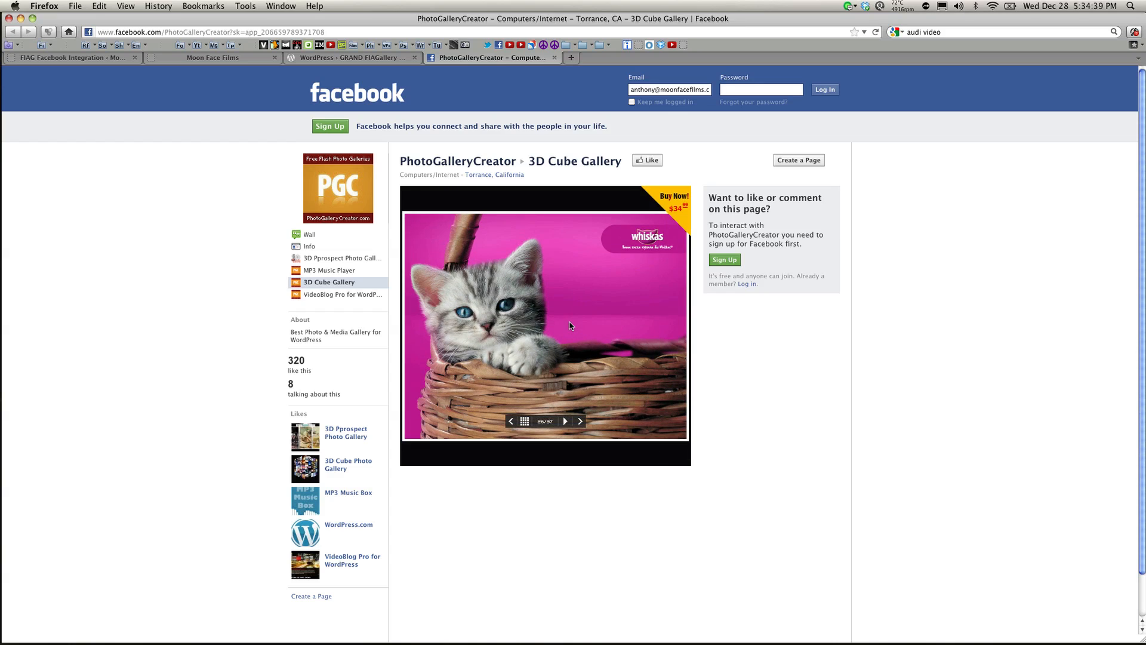
View the 3D Cube Gallery demo tab on the PhotoGalleryCreator Facebook page
left_click(489, 58)
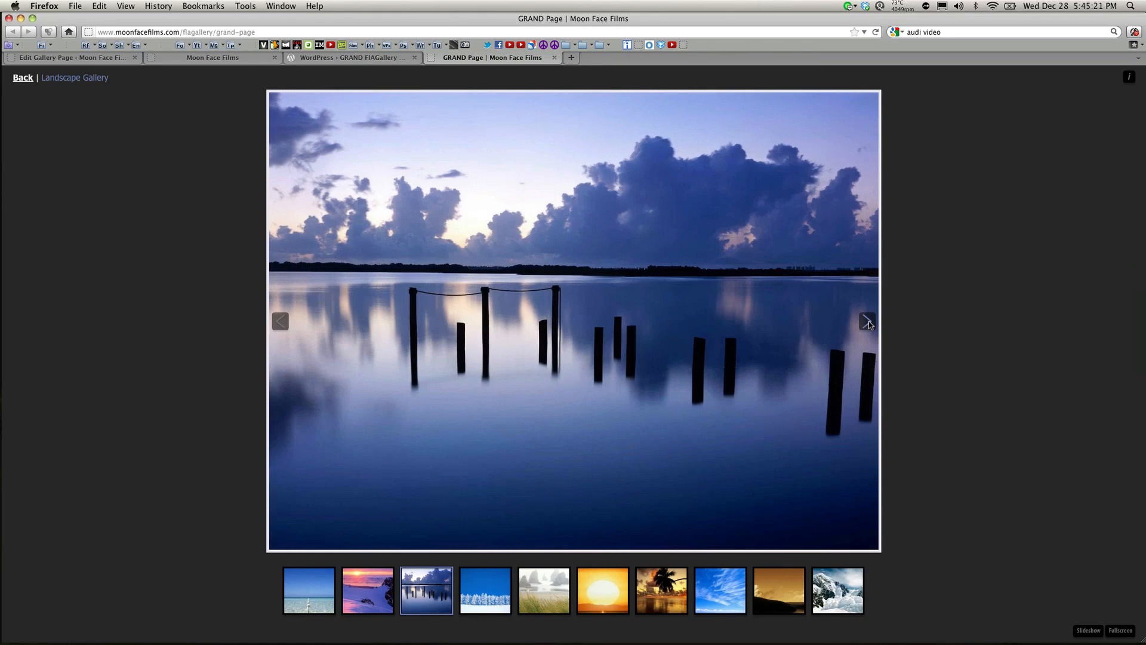
Advance the GRAND Page Landscape Gallery from the pier photo to the snowy forest photo
left_click(866, 321)
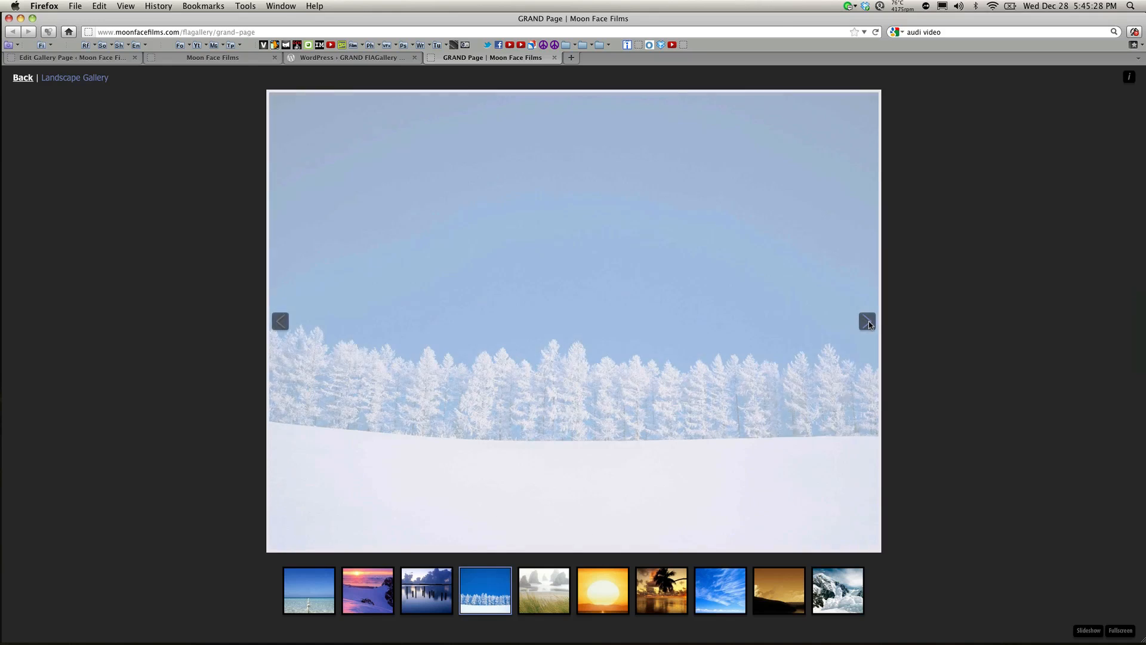